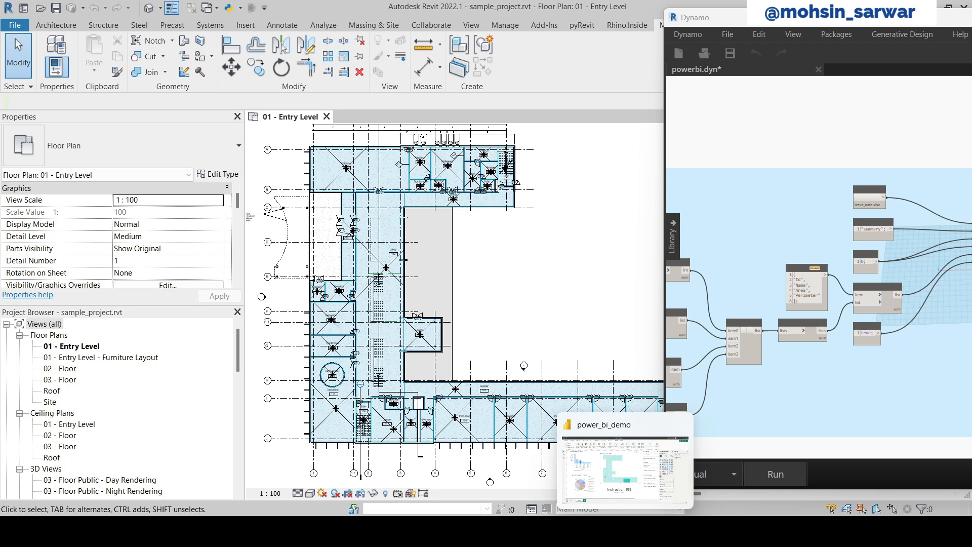
Bring the finished power_bi_demo Power BI dashboard to the front from the taskbar
click(624, 467)
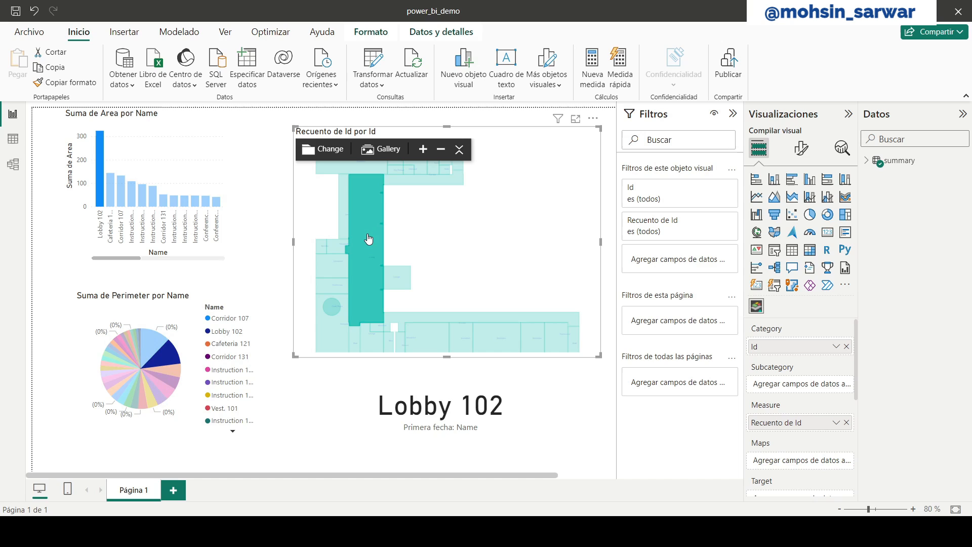
mouse_move(543, 150)
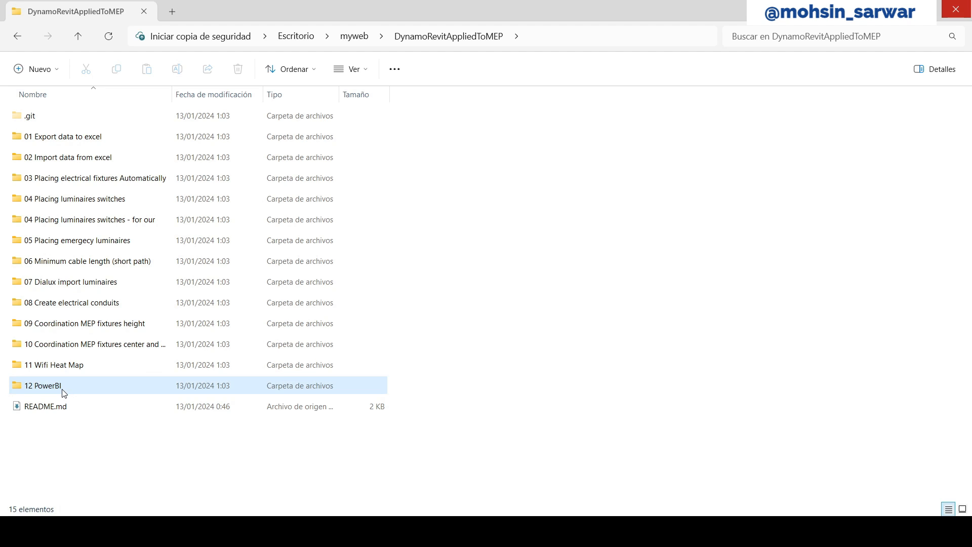
Browse into the 12 PowerBI example folder and its start subfolder
double_click(41, 384)
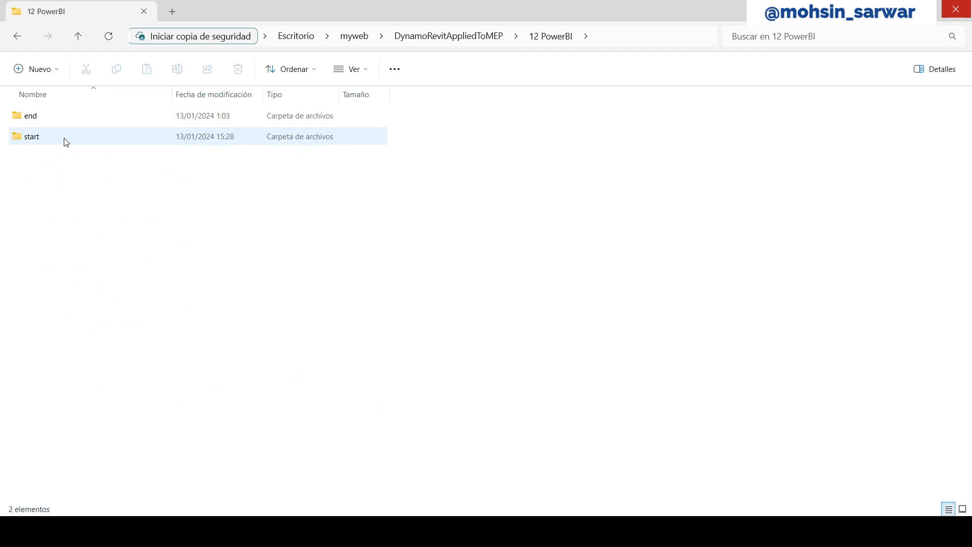
double_click(31, 136)
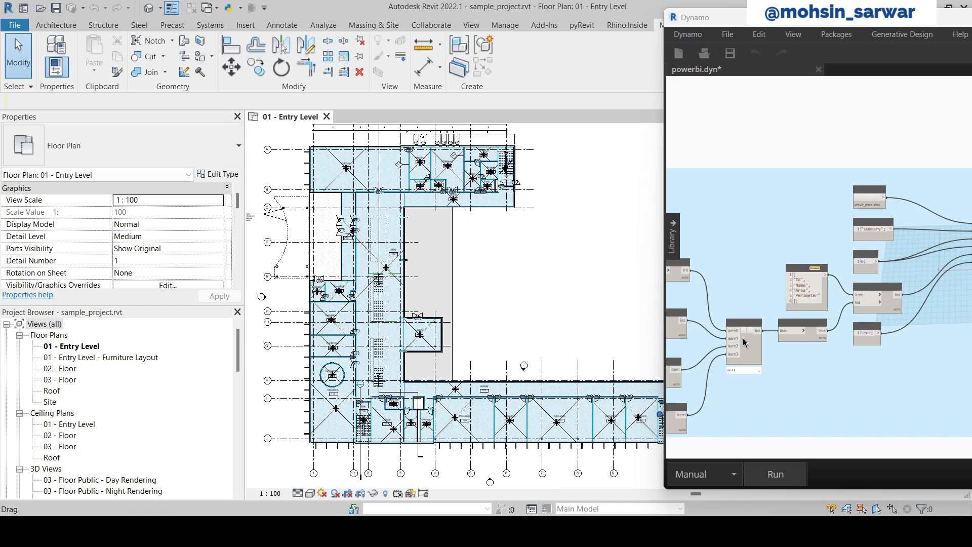
Maximize the Dynamo window so the powerbi.dyn graph fills the screen
click(941, 18)
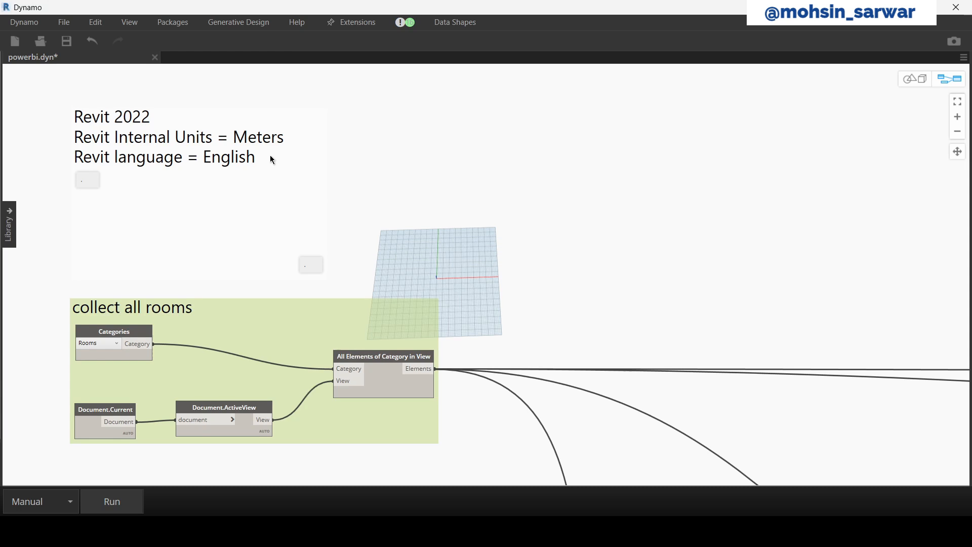
mouse_move(366, 270)
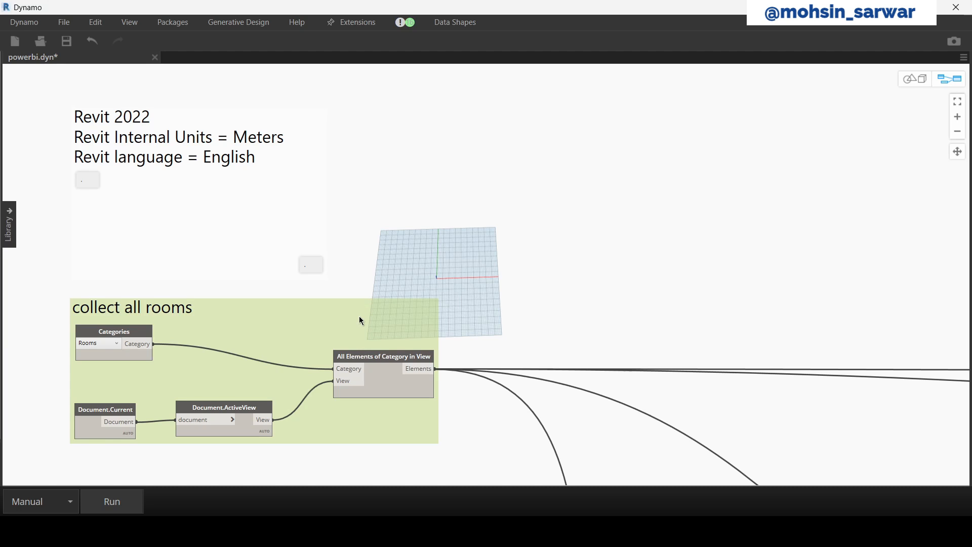
mouse_move(253, 380)
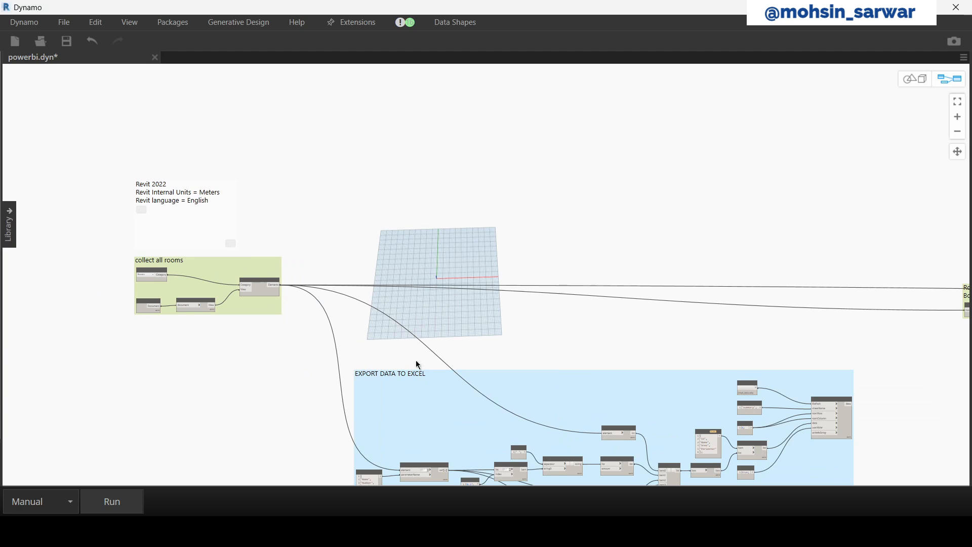
Zoom the canvas onto the EXPORT DATA TO EXCEL group to review its nodes
click(957, 100)
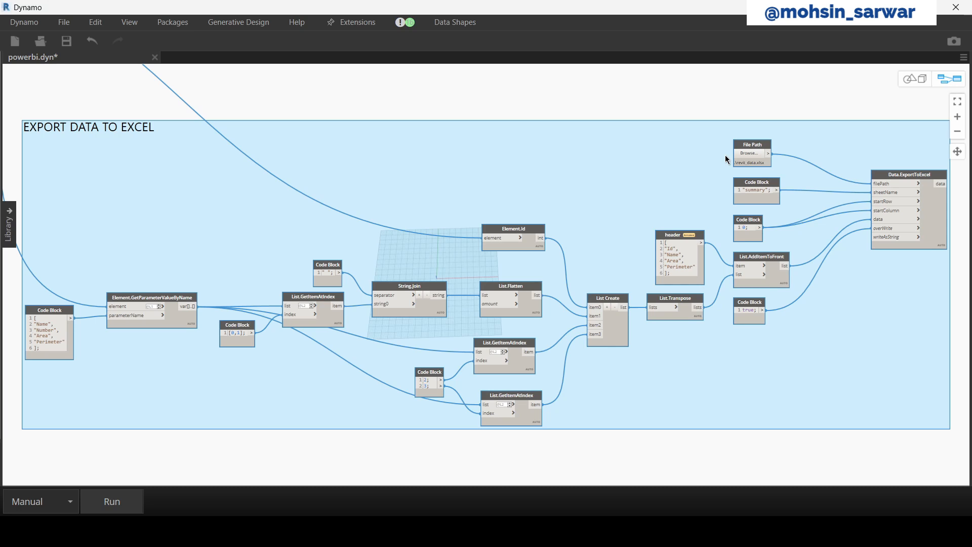
scroll(up, 3)
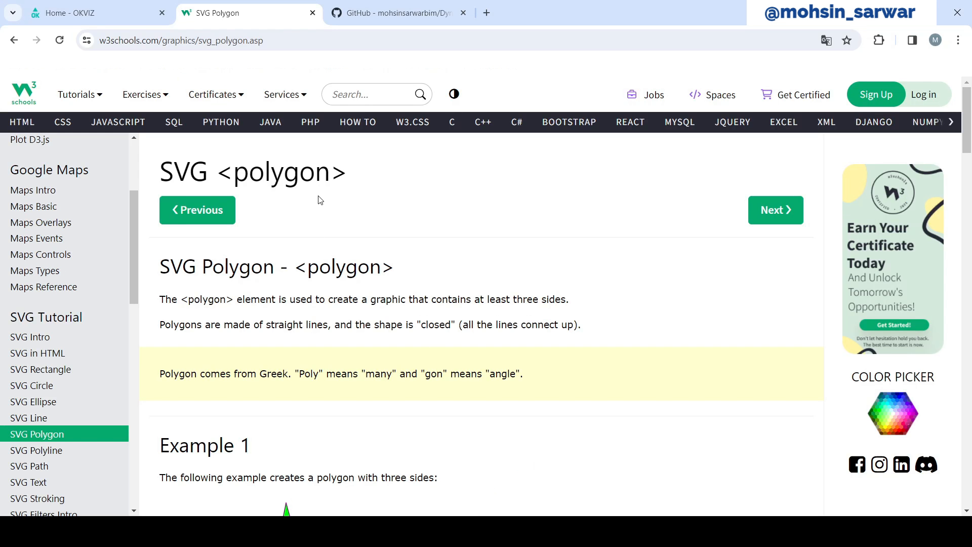
Review the w3schools SVG polygon and SVG text examples, then return to the Revit floor plan
scroll(down, 3)
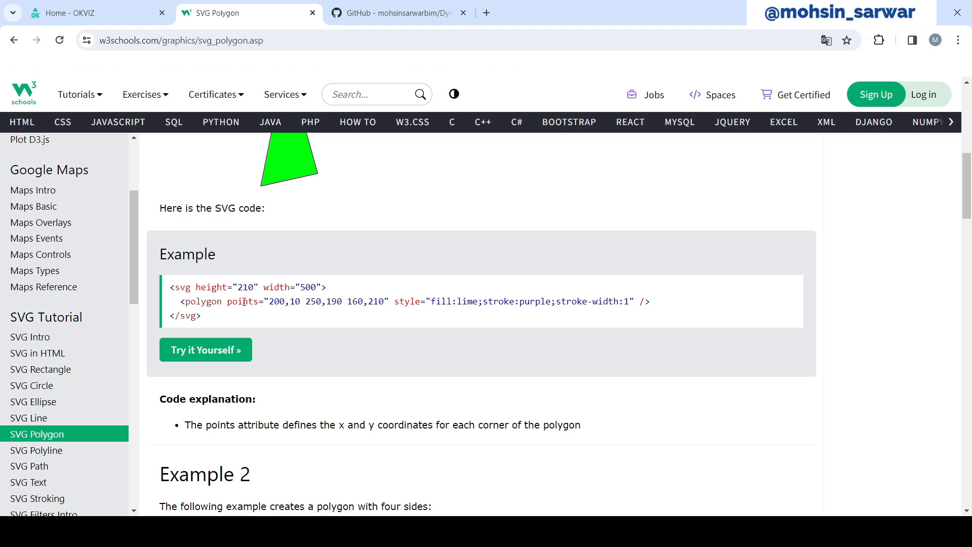
mouse_move(28, 482)
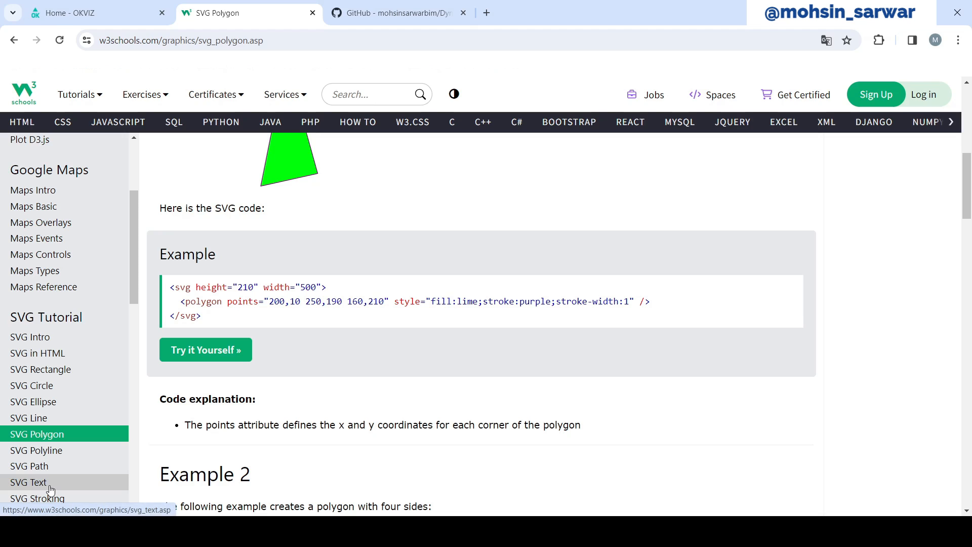
click(28, 482)
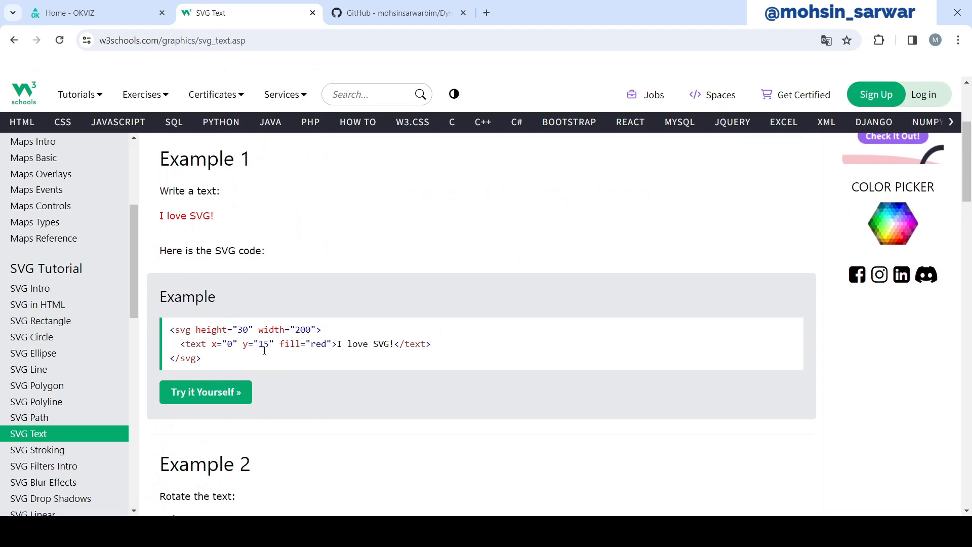
mouse_move(279, 366)
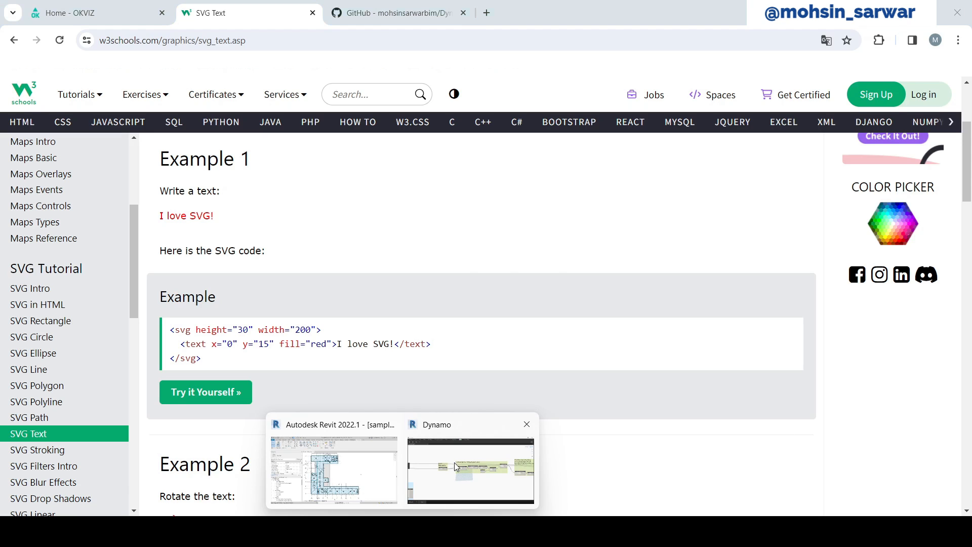
click(470, 469)
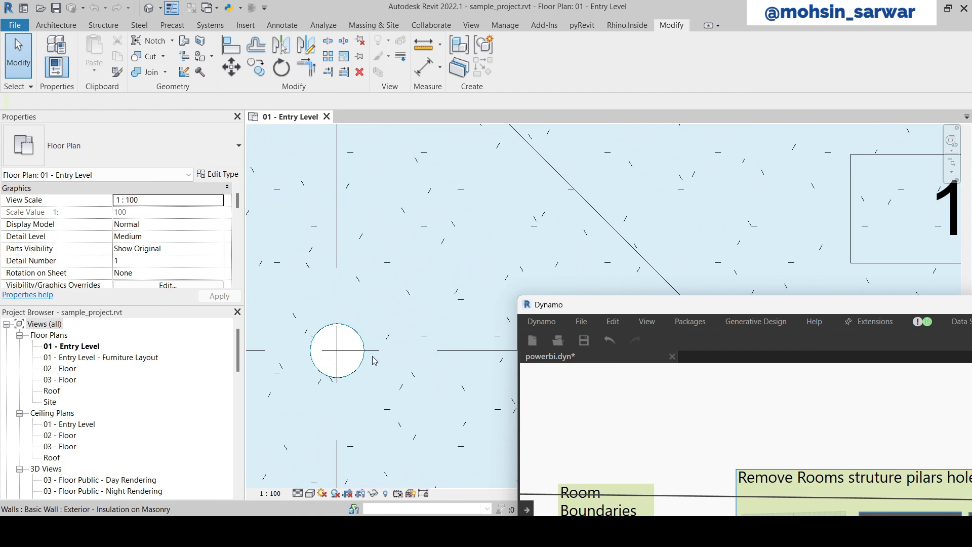
mouse_move(362, 359)
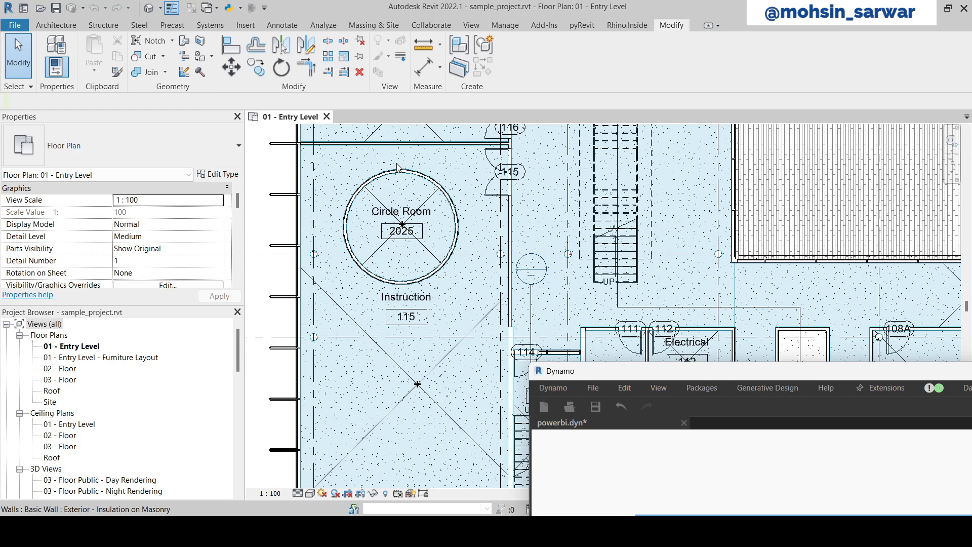
Select the concrete floor around Circle Room on the 01 - Entry Level plan
scroll(up, 3)
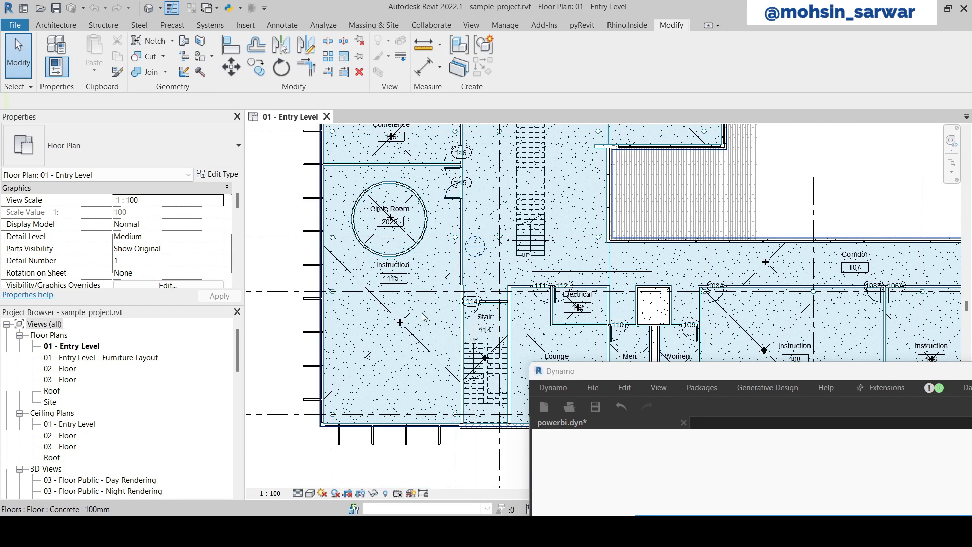
click(400, 322)
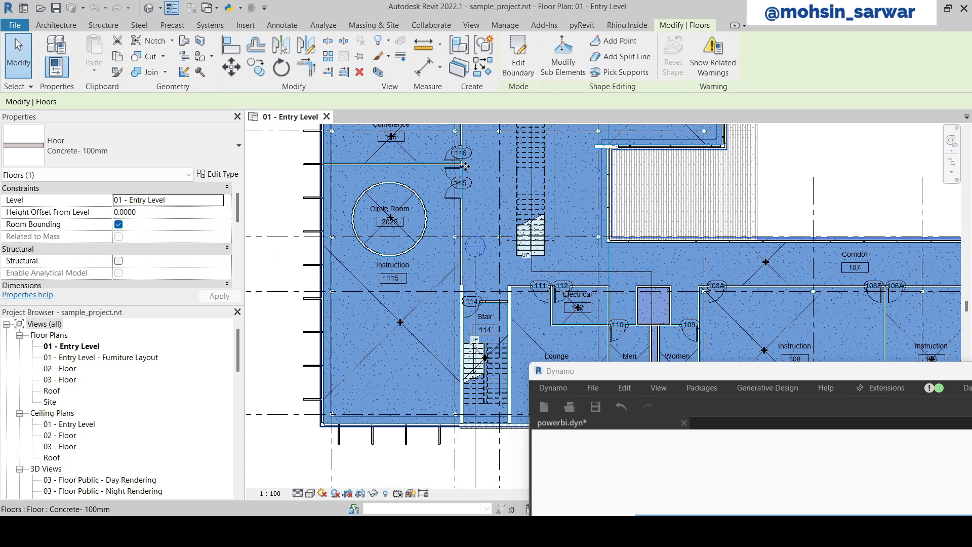
mouse_move(458, 380)
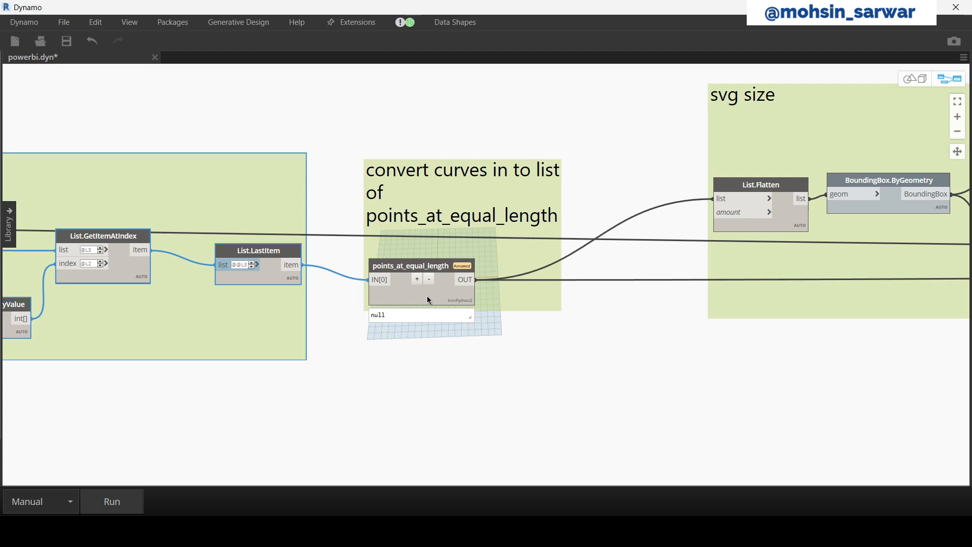
View the points_at_equal_length Python script and the SVG coordinate-preparation code
double_click(410, 279)
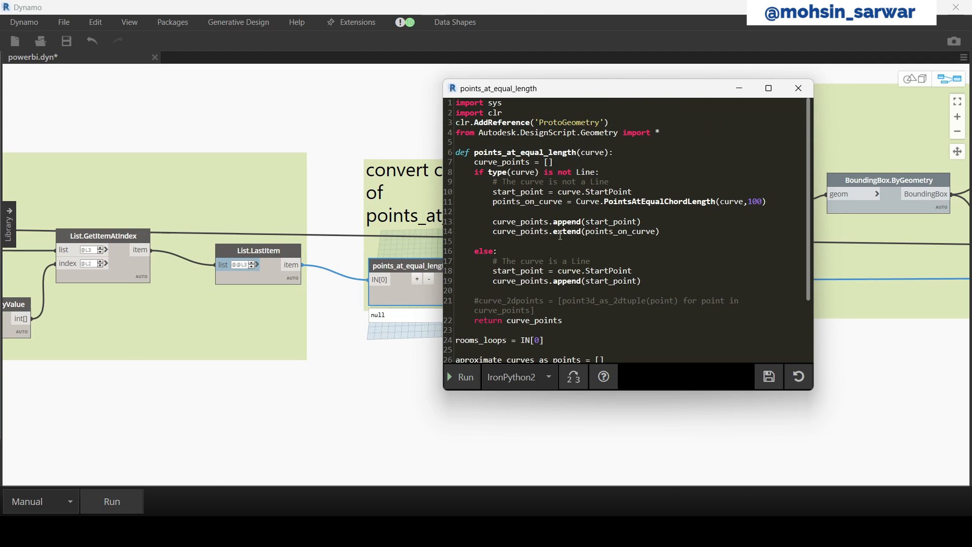
click(797, 88)
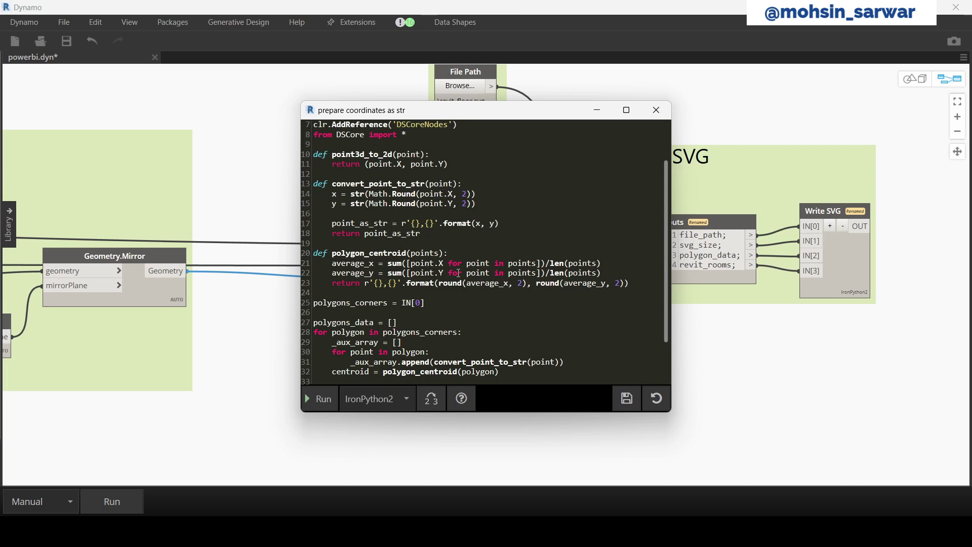
Review the Write SVG script's create_svg_header, polygon template and save_svg_file functions
click(655, 109)
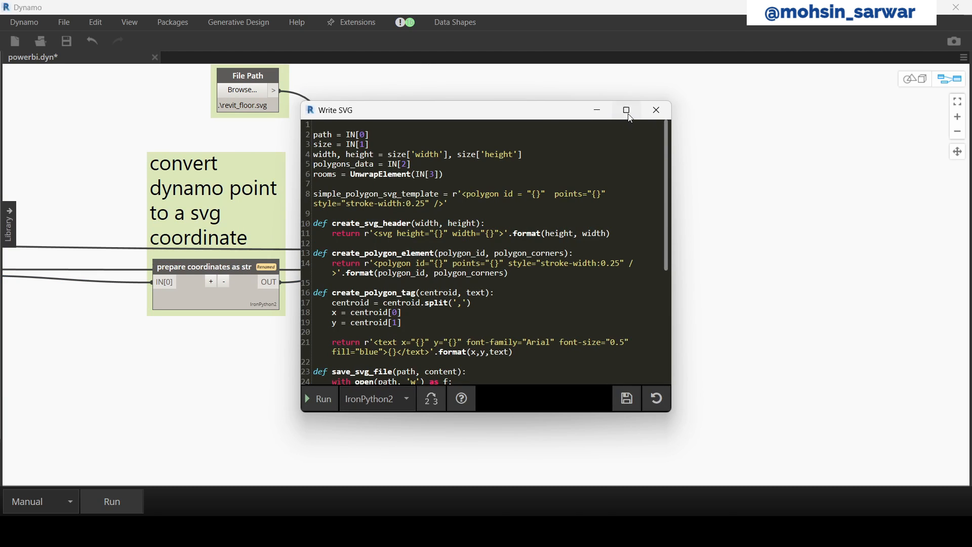
click(625, 110)
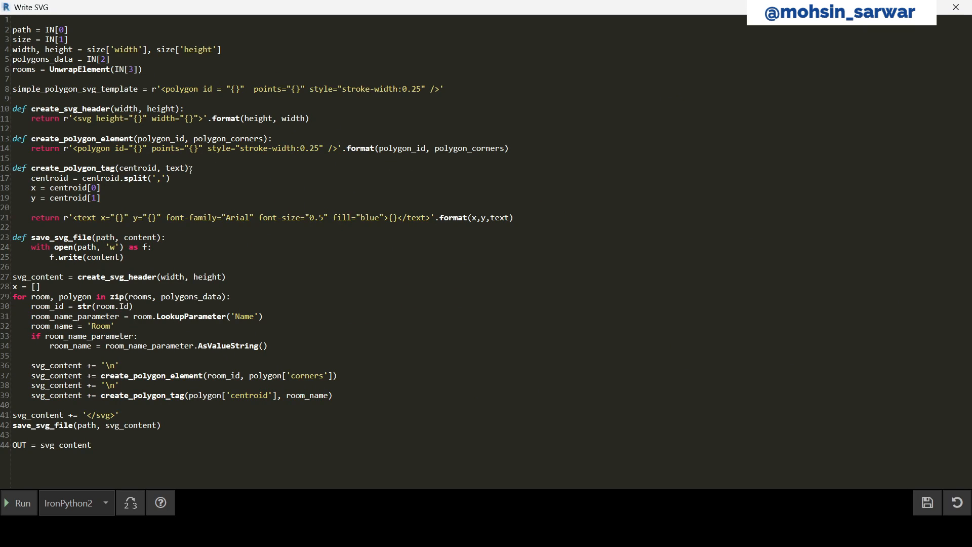
double_click(70, 108)
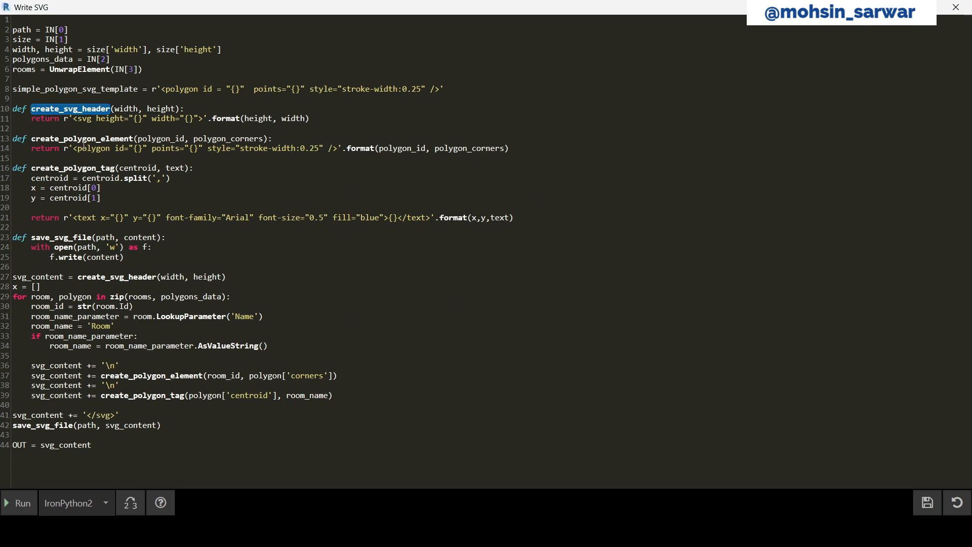
double_click(93, 147)
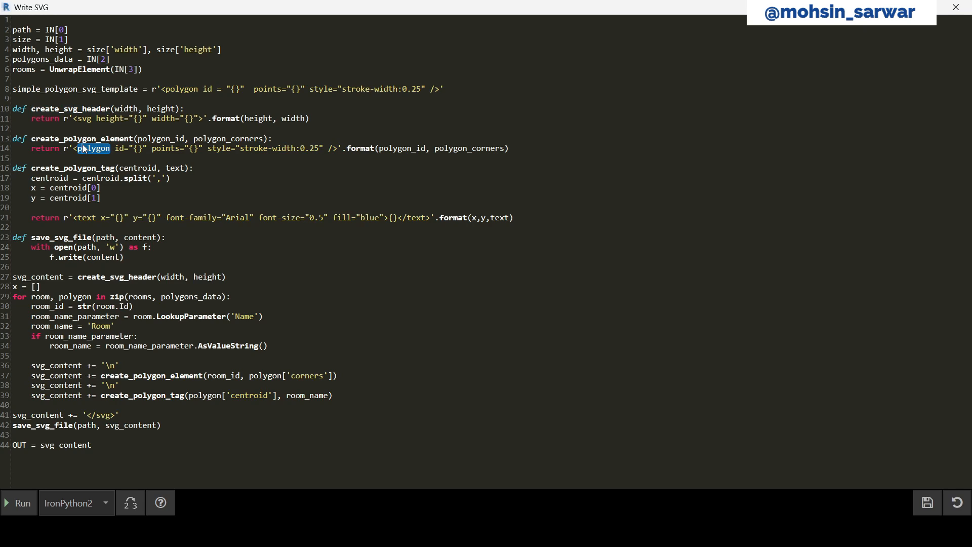
double_click(61, 236)
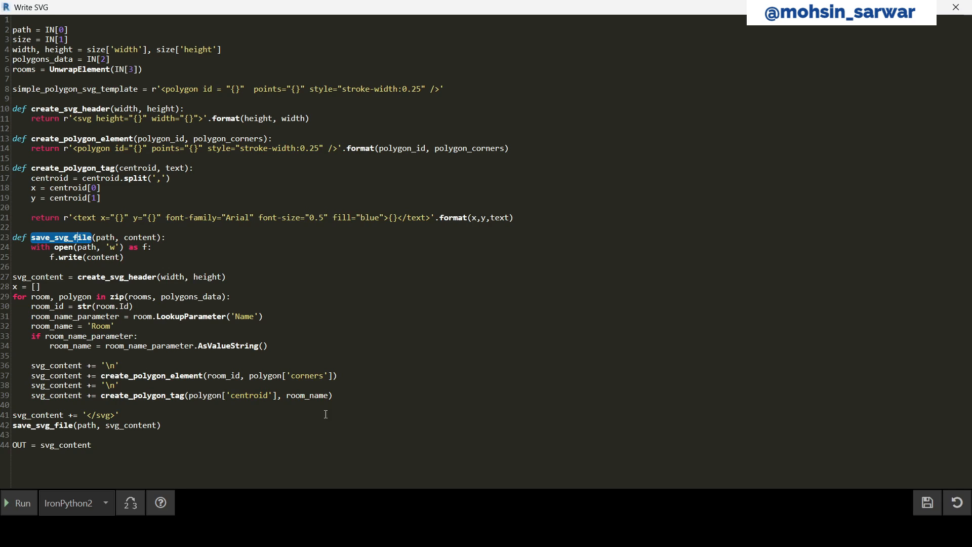
Clear the text selection and close the Write SVG script, returning to the graph
click(124, 415)
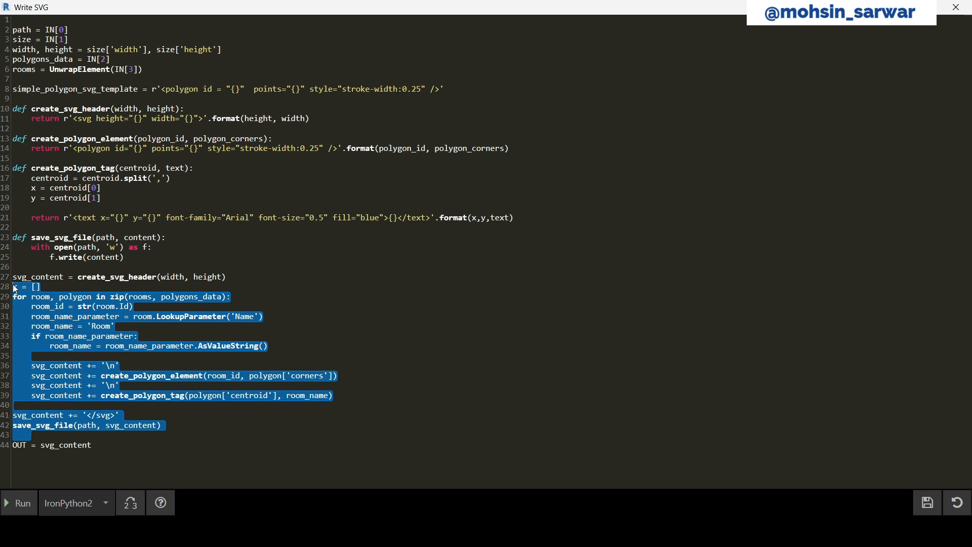
click(206, 408)
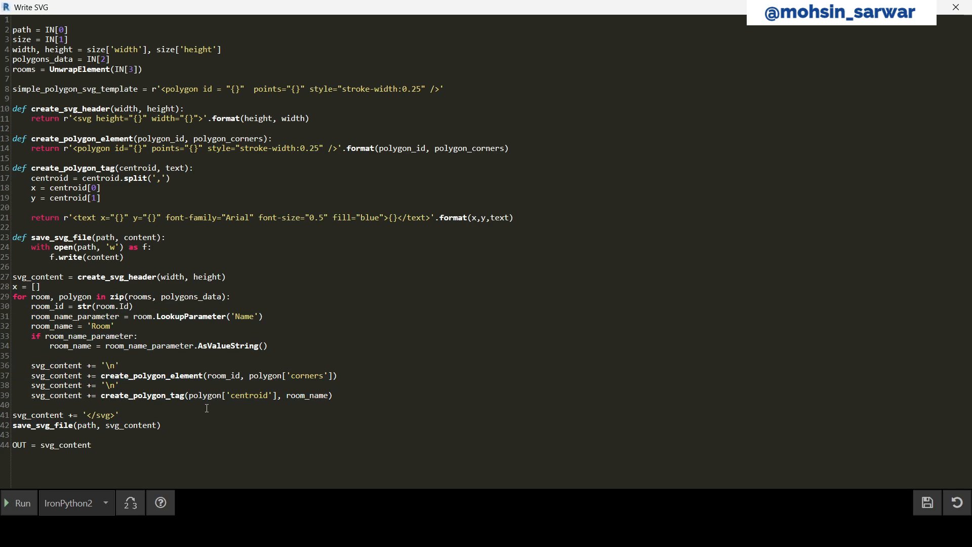
mouse_move(960, 8)
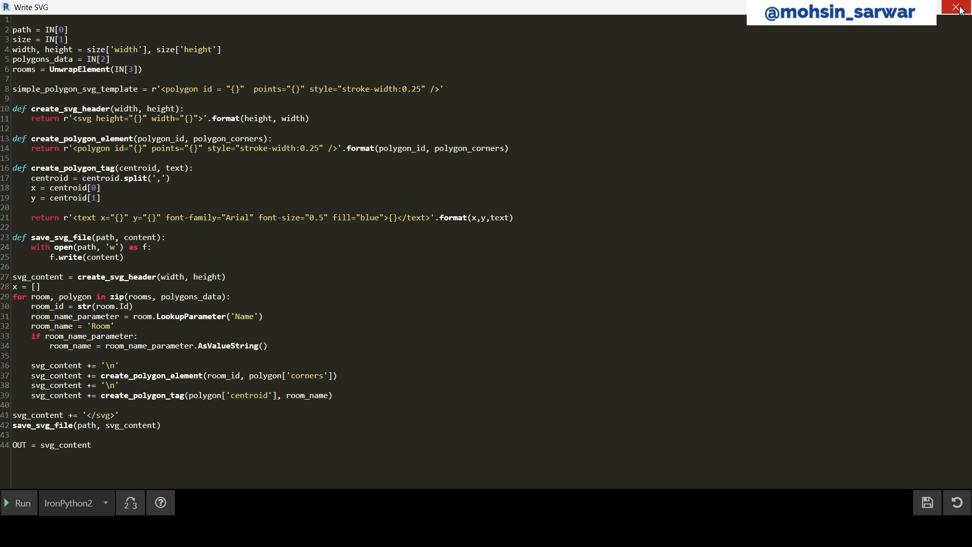
click(960, 8)
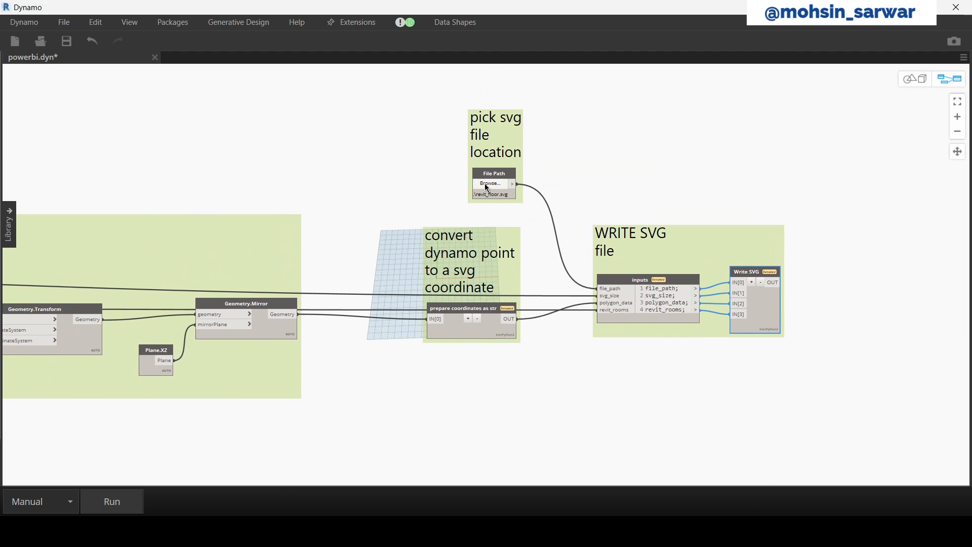
Set the SVG File Path node to revit_view.svg in the start folder
click(490, 184)
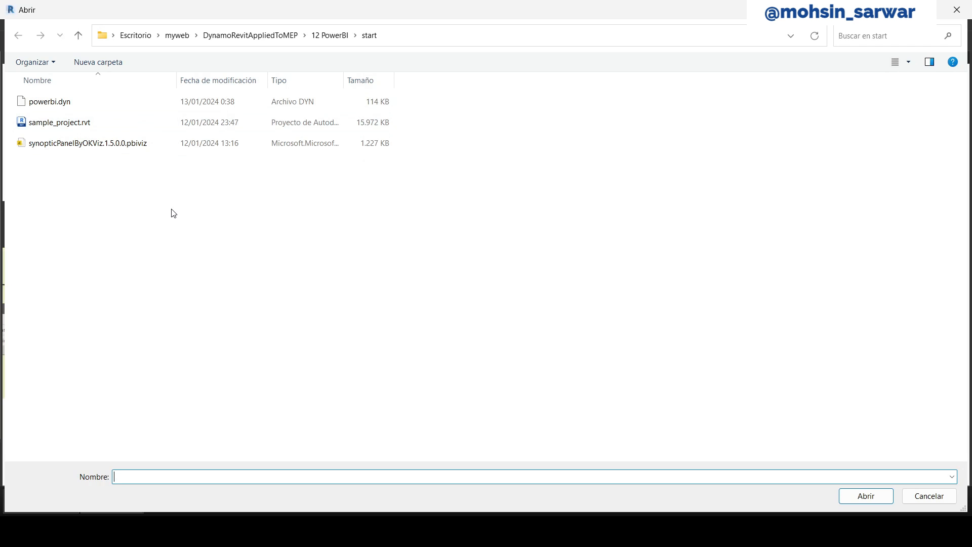
mouse_move(242, 226)
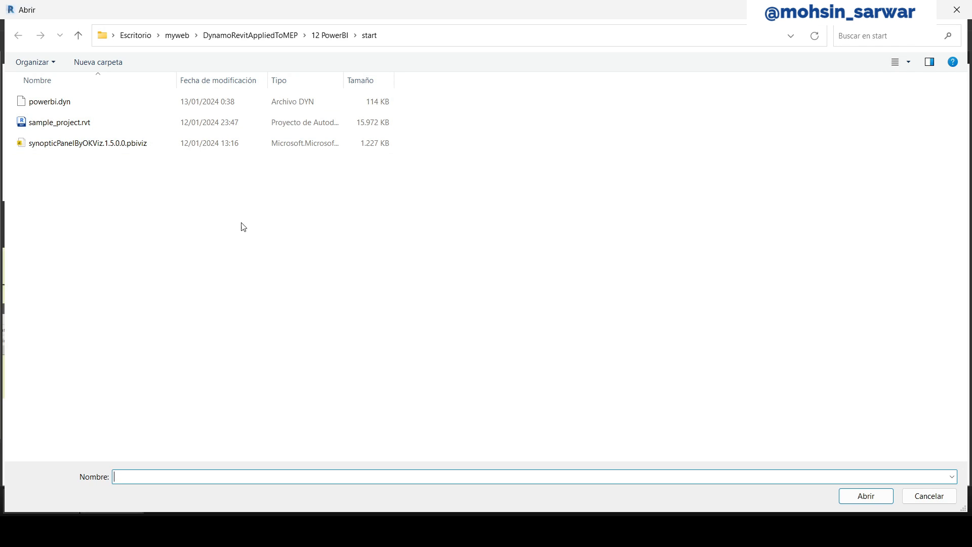
mouse_move(156, 476)
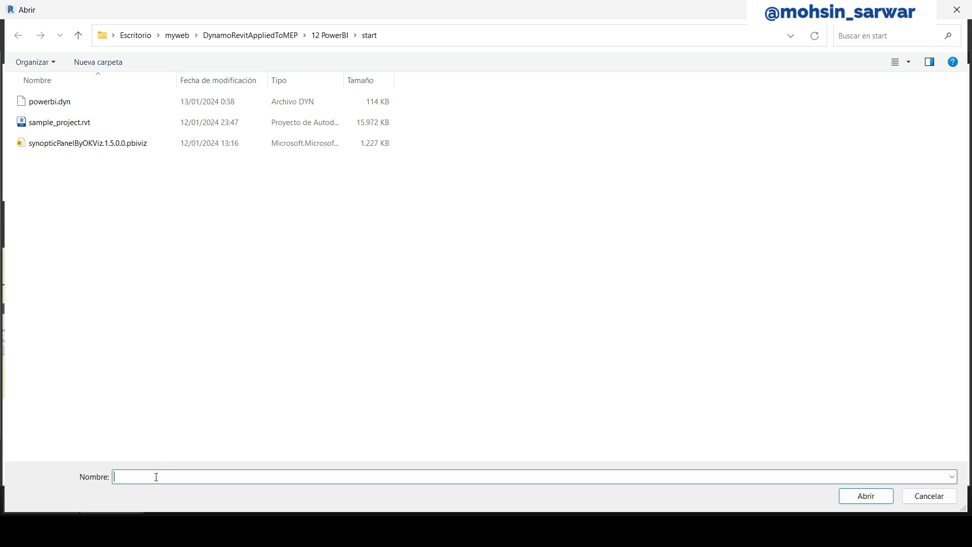
text(revit_view.sv)
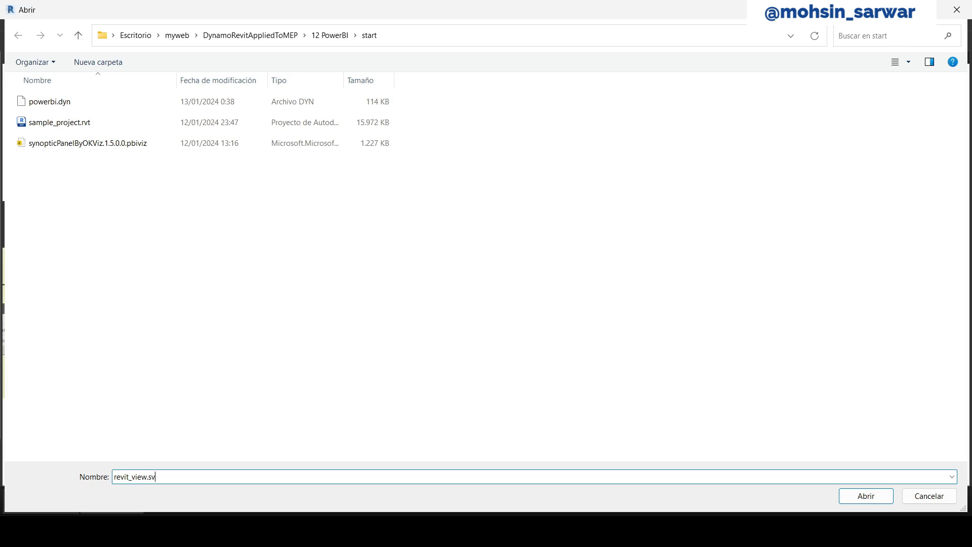
click(863, 495)
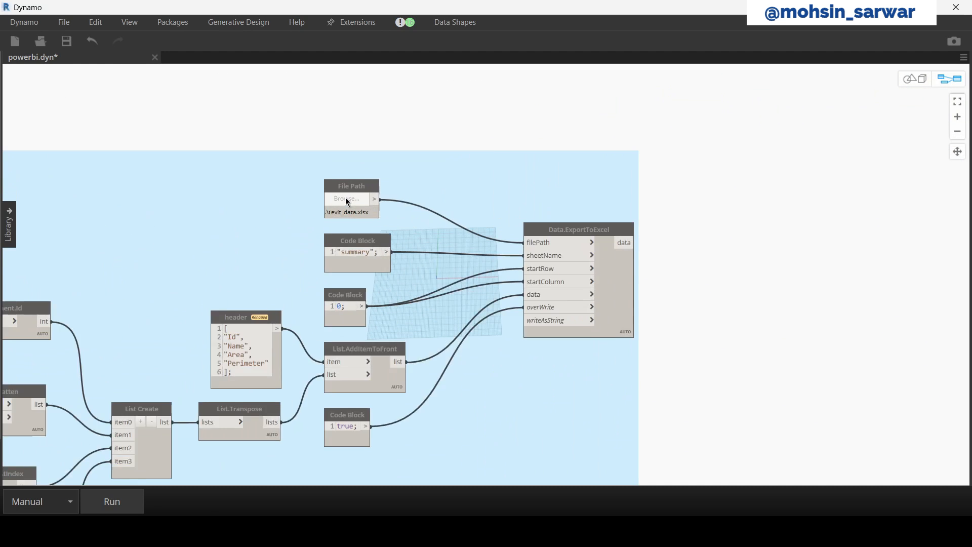
Set the Excel File Path node to revit_data and run the graph to export both files
click(348, 198)
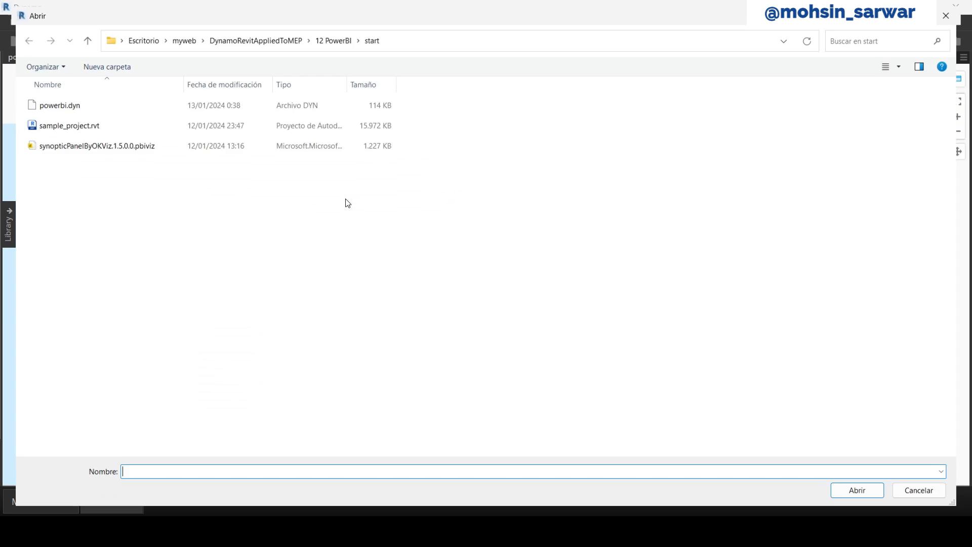
right_click(347, 203)
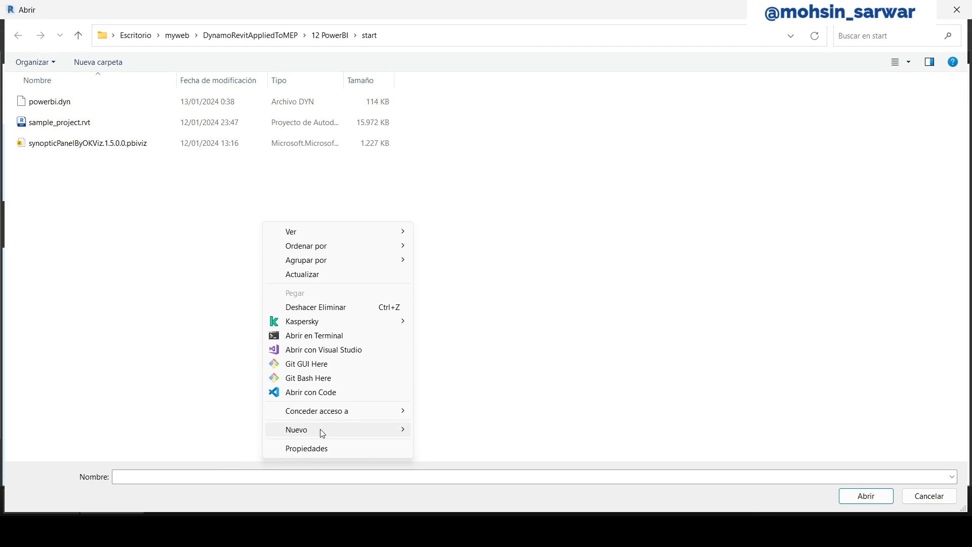
text(revit_data)
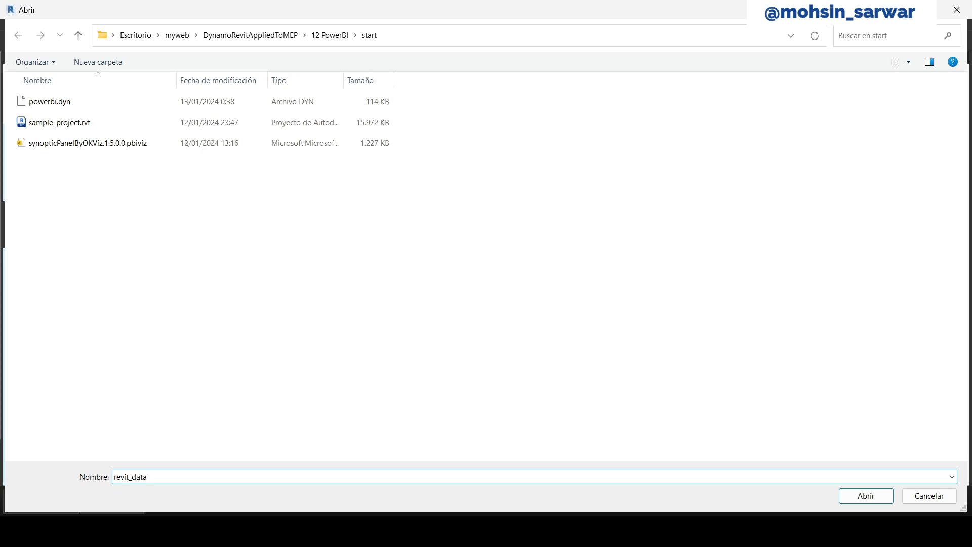
click(865, 495)
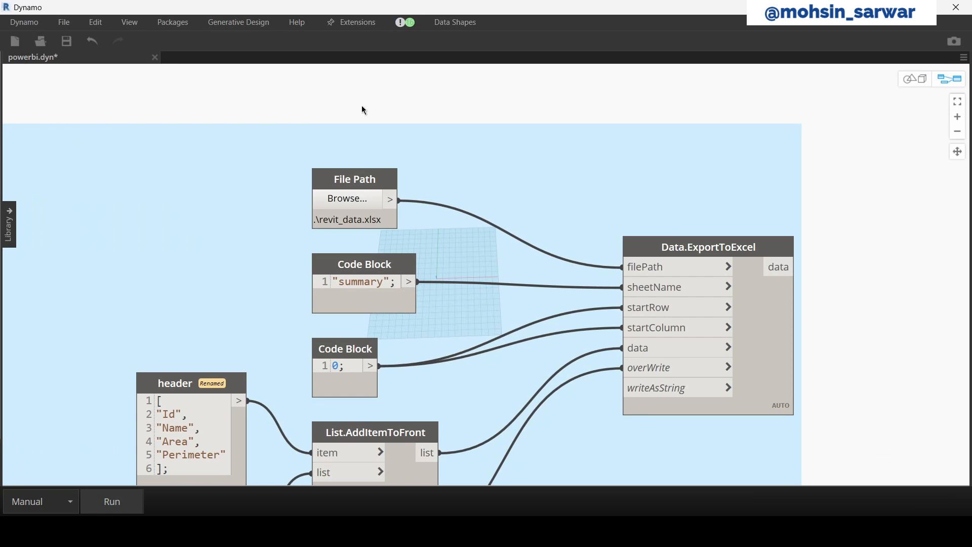
click(111, 501)
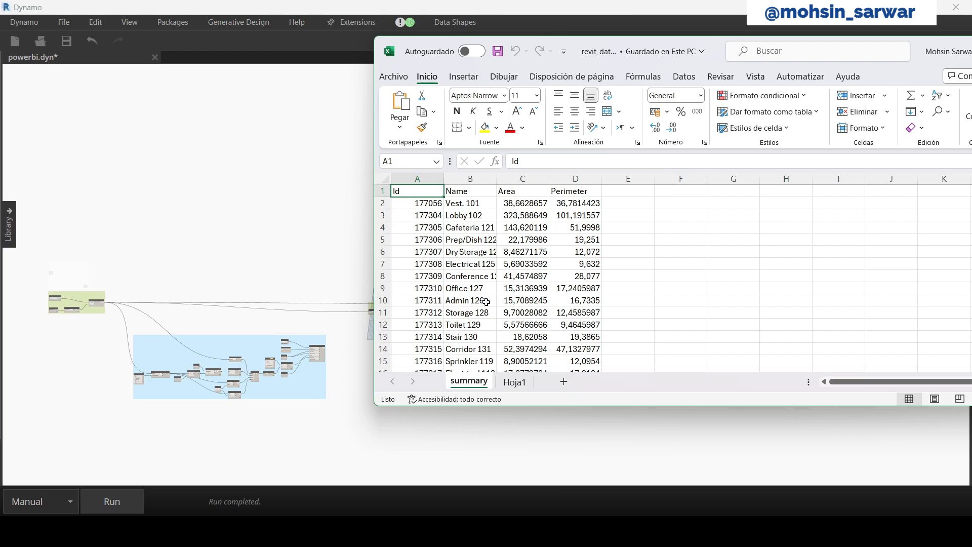
mouse_move(635, 74)
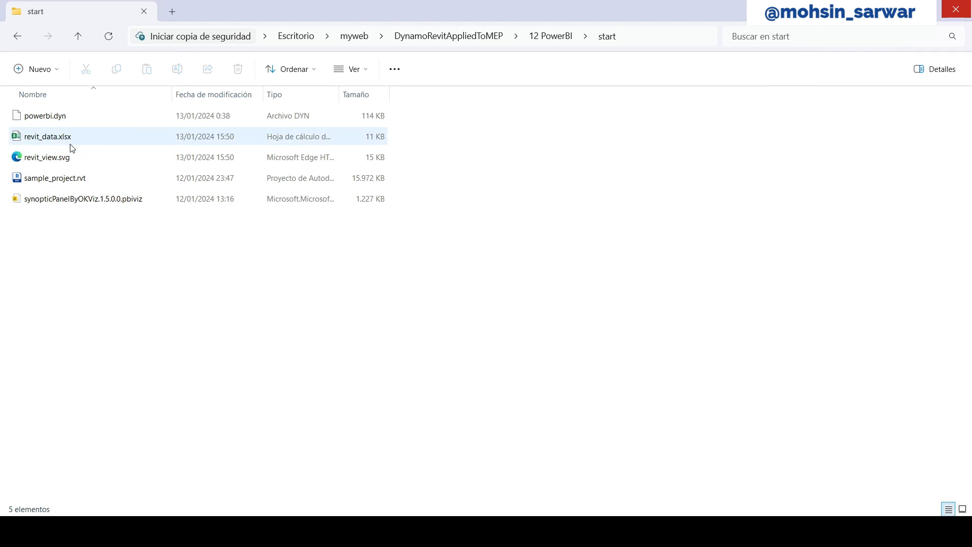
mouse_move(45, 157)
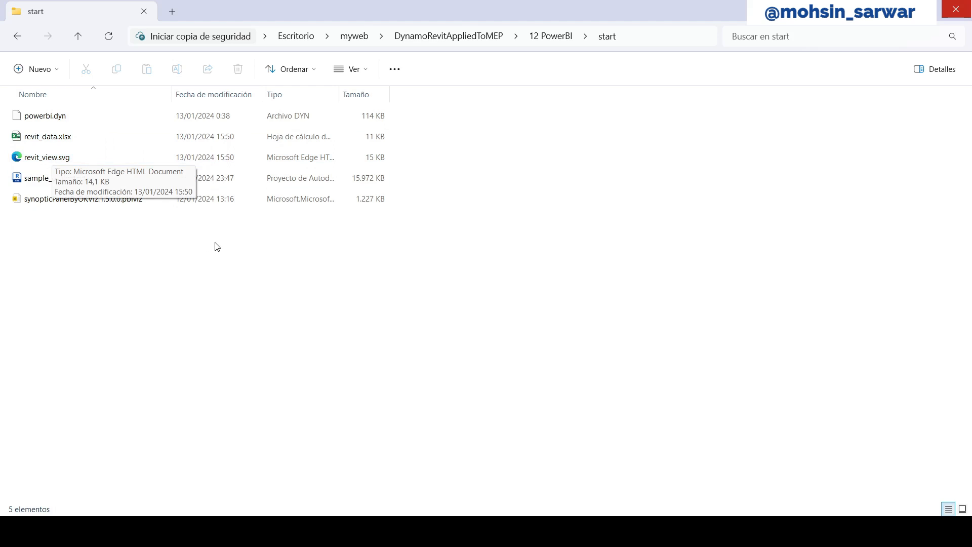
mouse_move(230, 290)
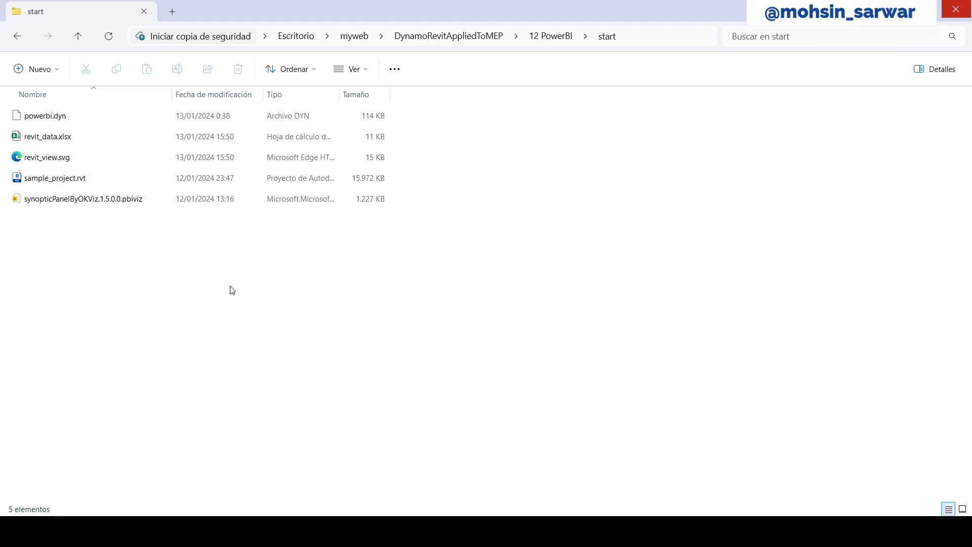
mouse_move(407, 510)
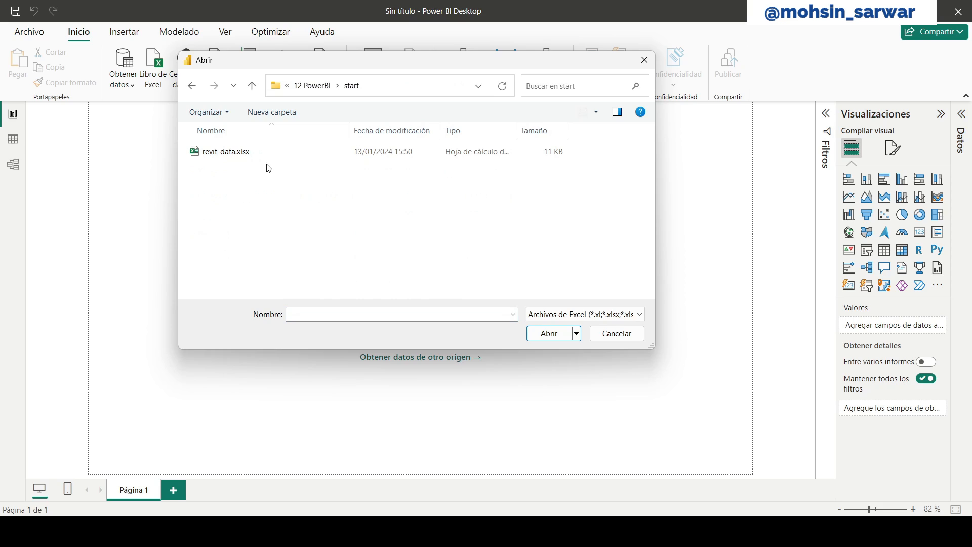
mouse_move(263, 152)
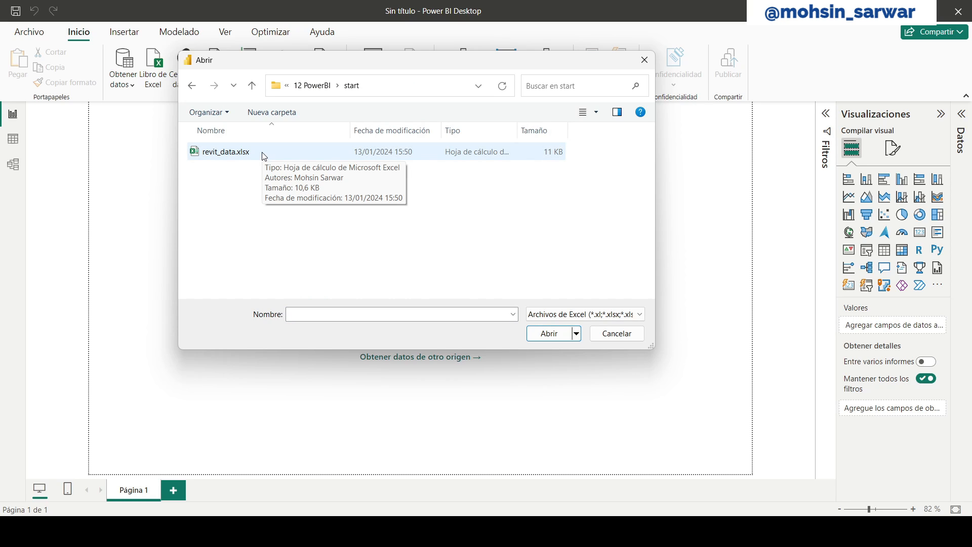
Load the summary sheet of revit_data.xlsx into the report via Excel import
click(615, 333)
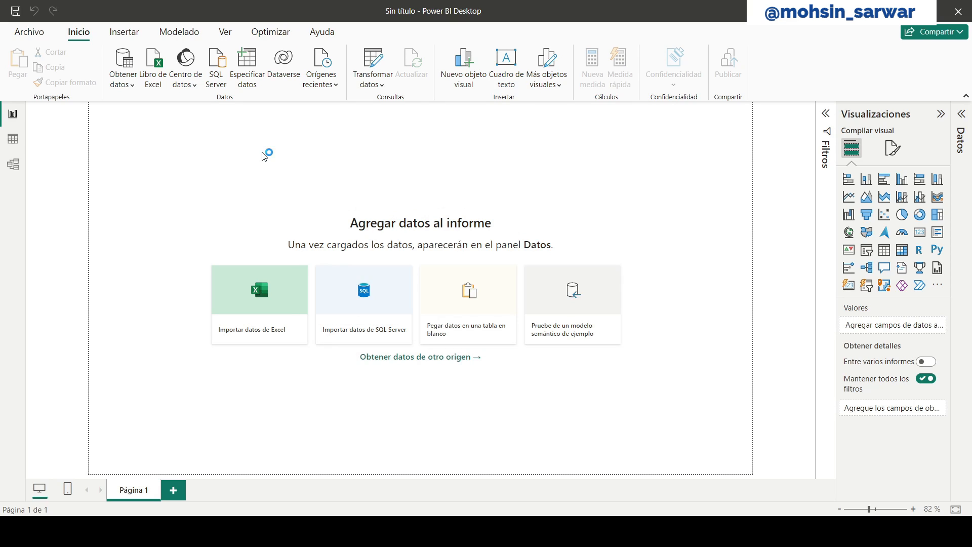
click(258, 303)
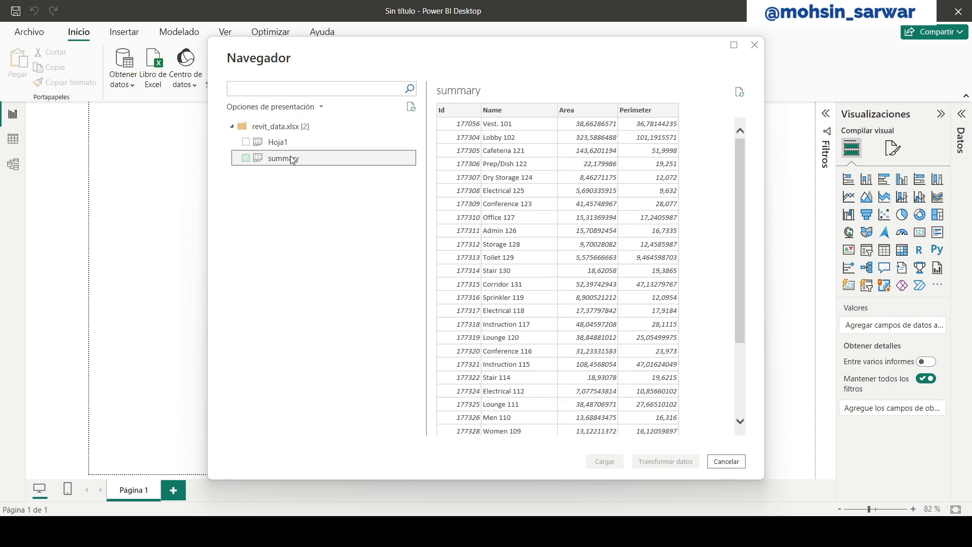
click(245, 158)
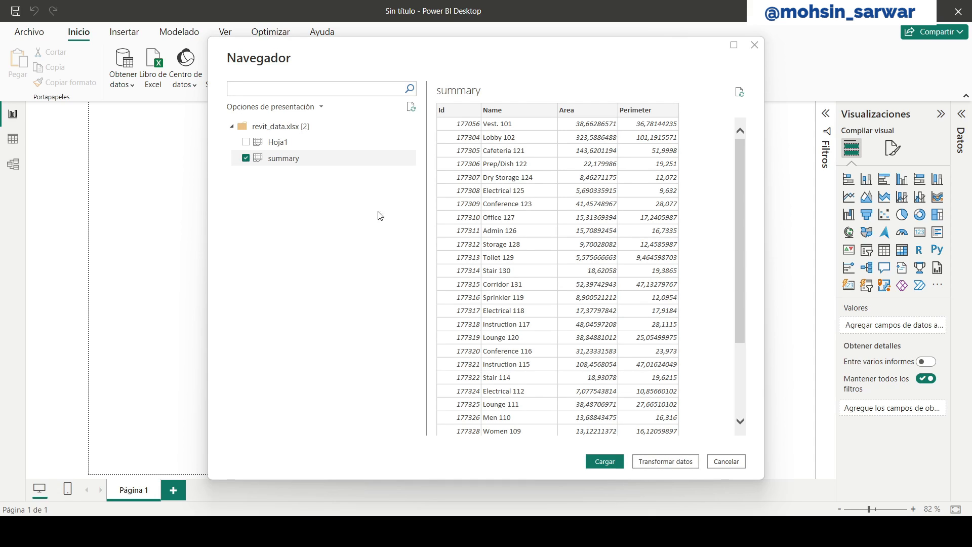
click(725, 462)
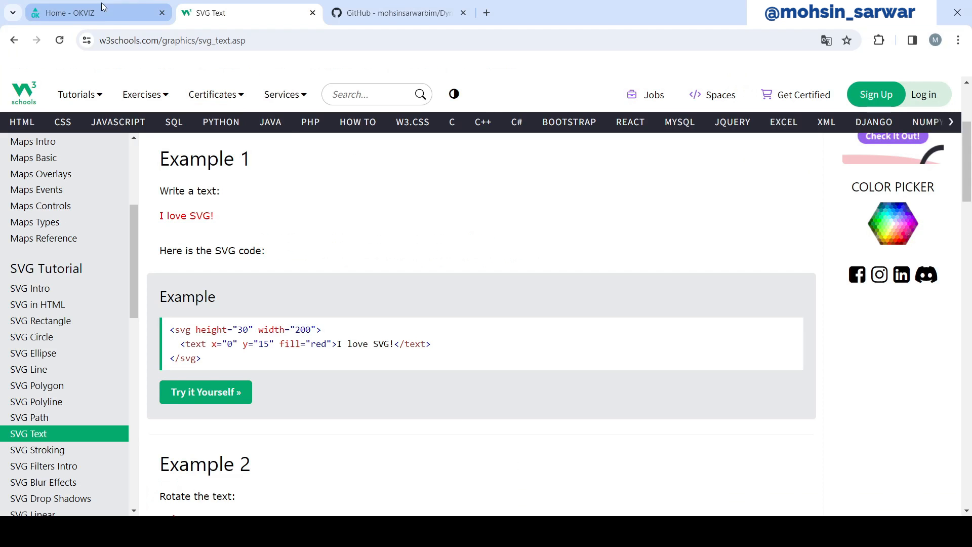
Navigate the OKVIZ site to the Synoptic Panel v1.5.0 page with its AppSource download
click(93, 12)
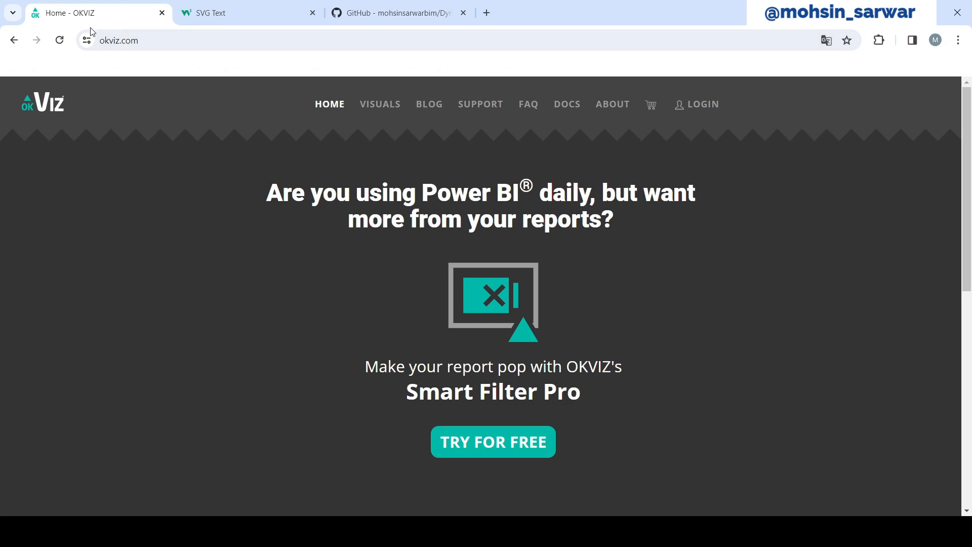
mouse_move(380, 103)
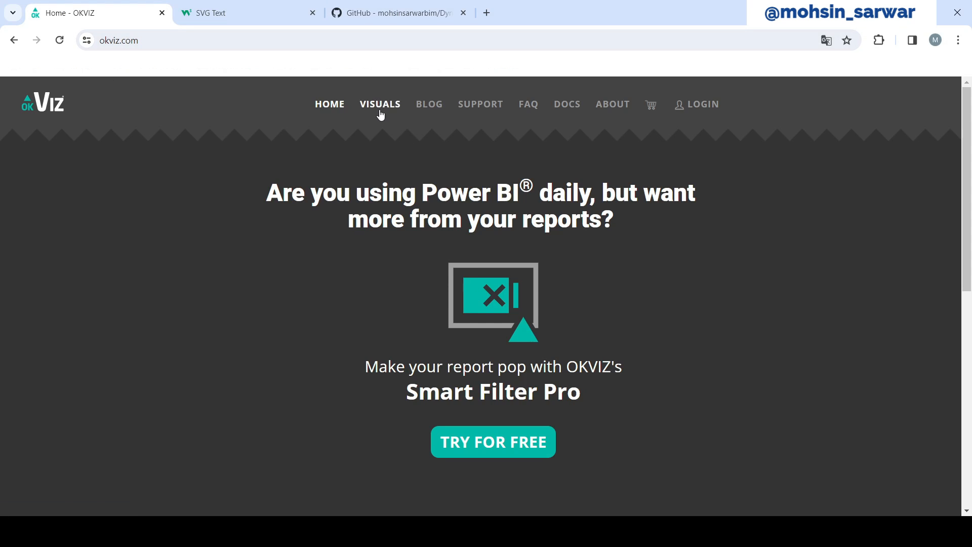
click(492, 442)
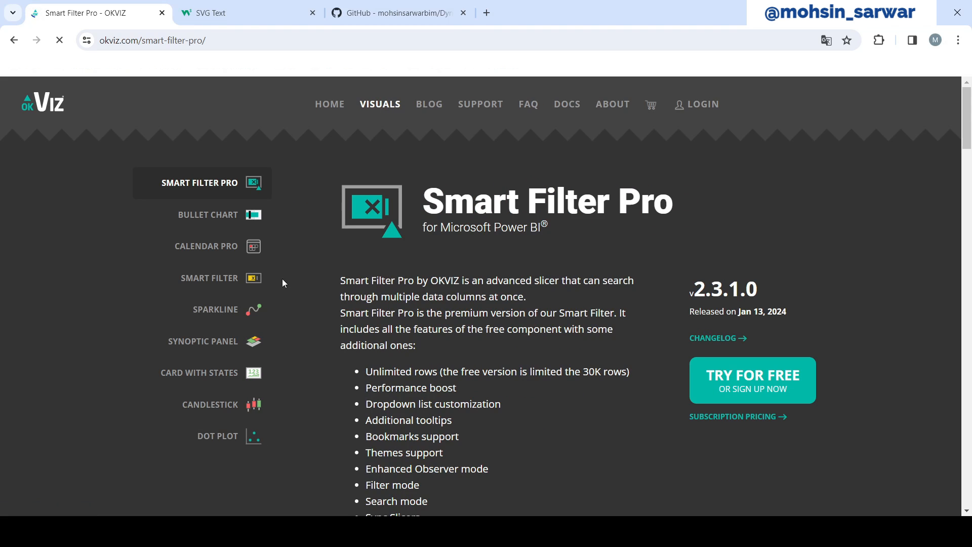
click(203, 341)
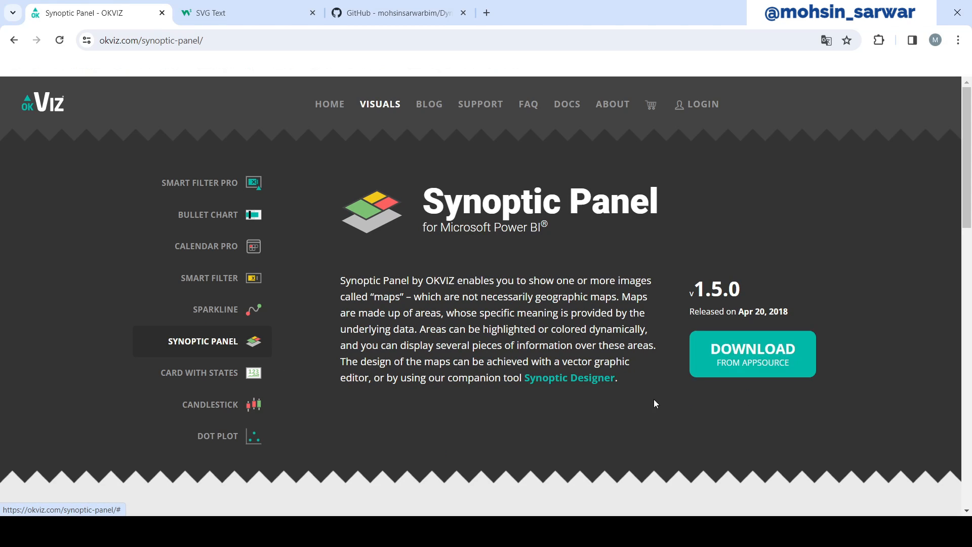
mouse_move(565, 456)
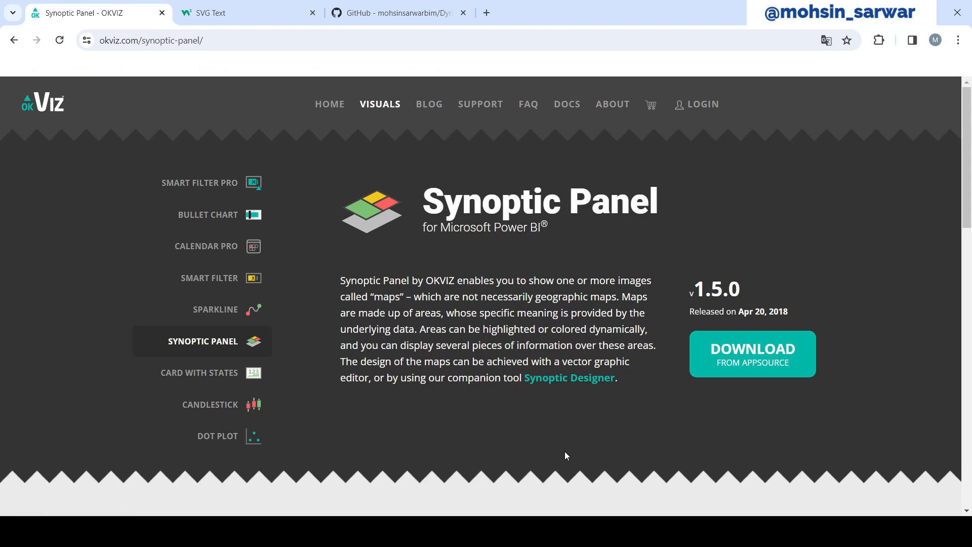
mouse_move(601, 149)
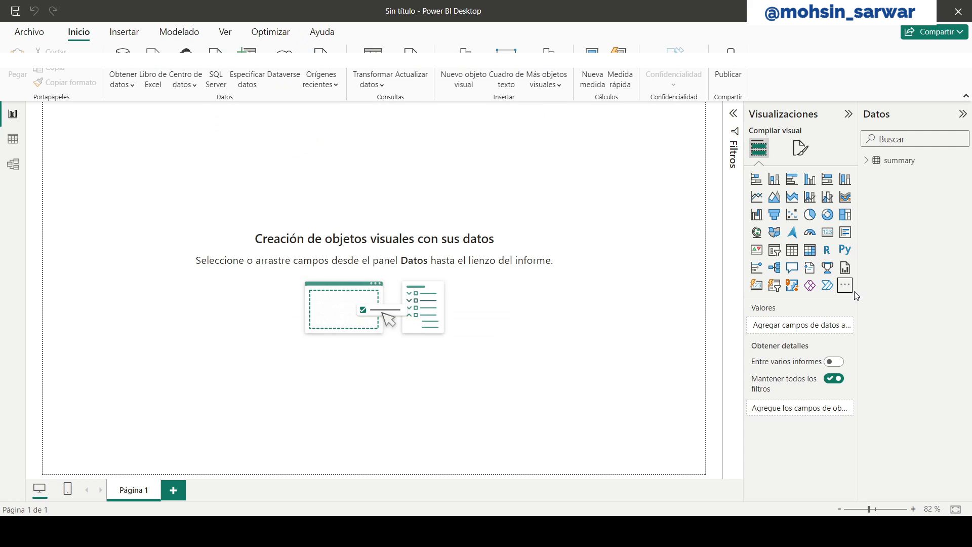
Import synopticPanelByOKViz.1.5.0.0.pbiviz from file and acknowledge the successful import
click(845, 285)
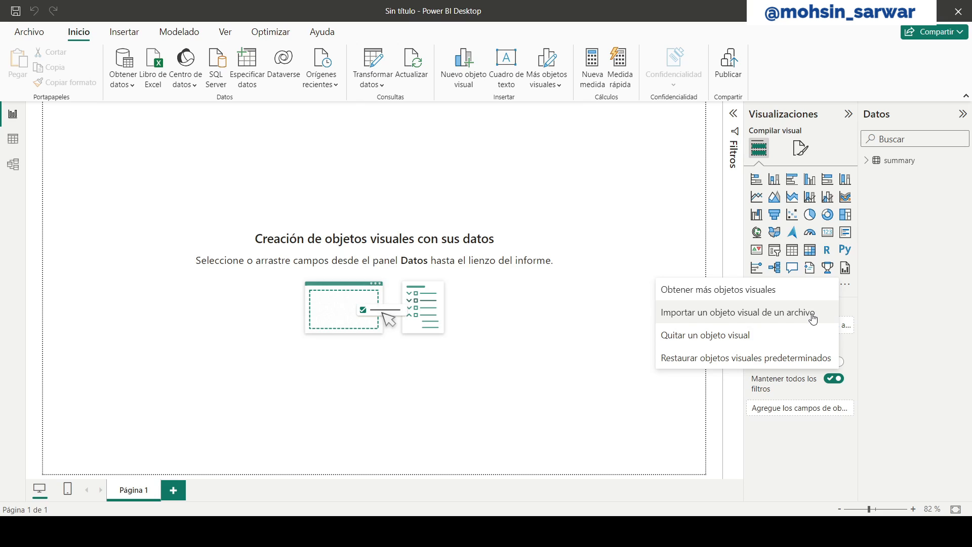
click(738, 312)
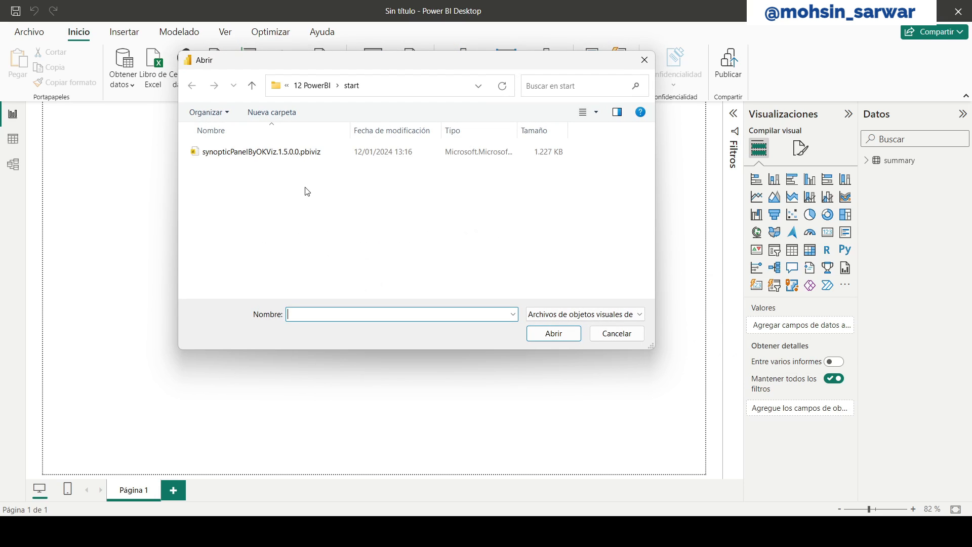
click(615, 333)
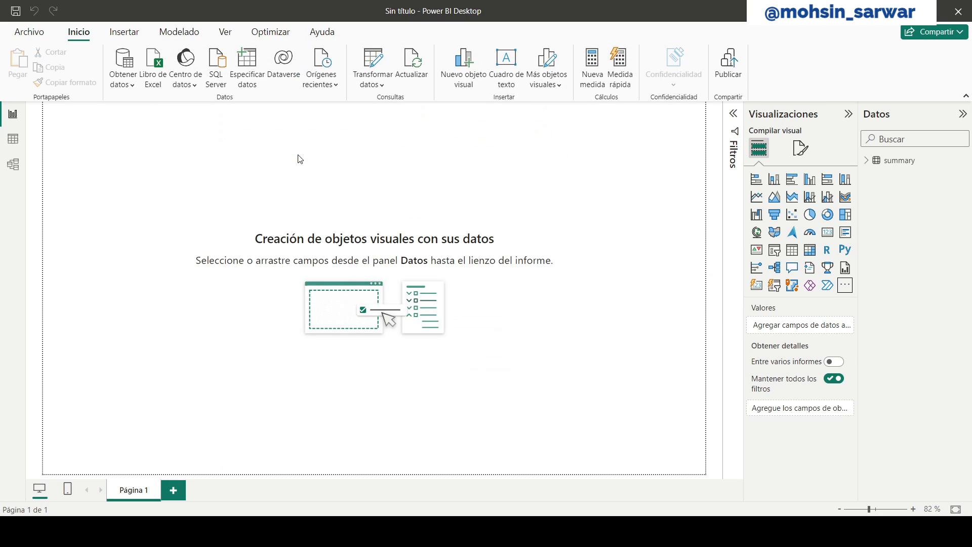
click(843, 285)
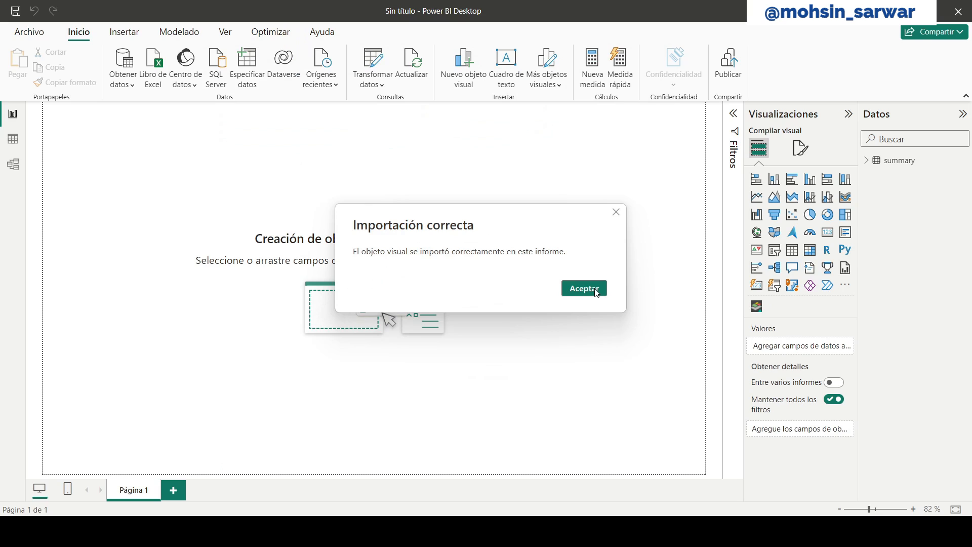
click(582, 288)
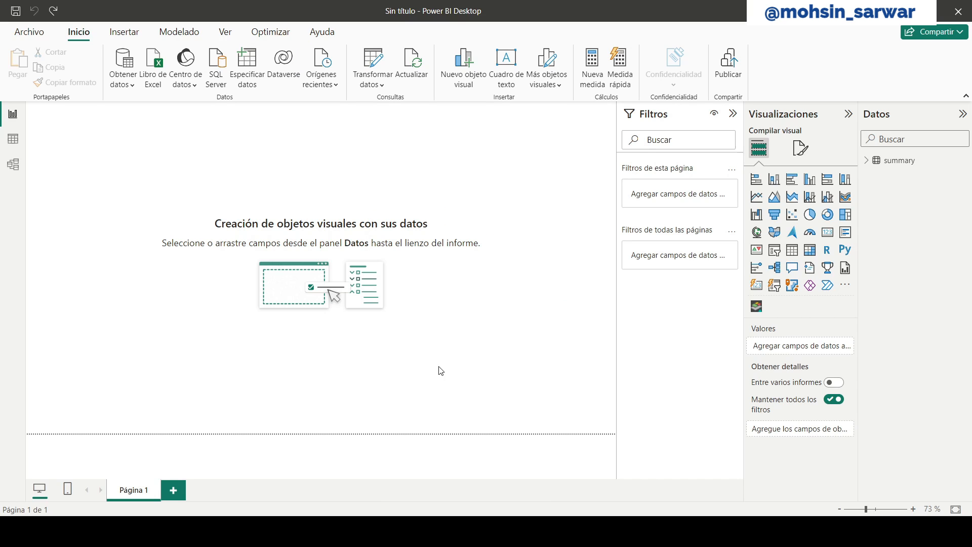
mouse_move(755, 305)
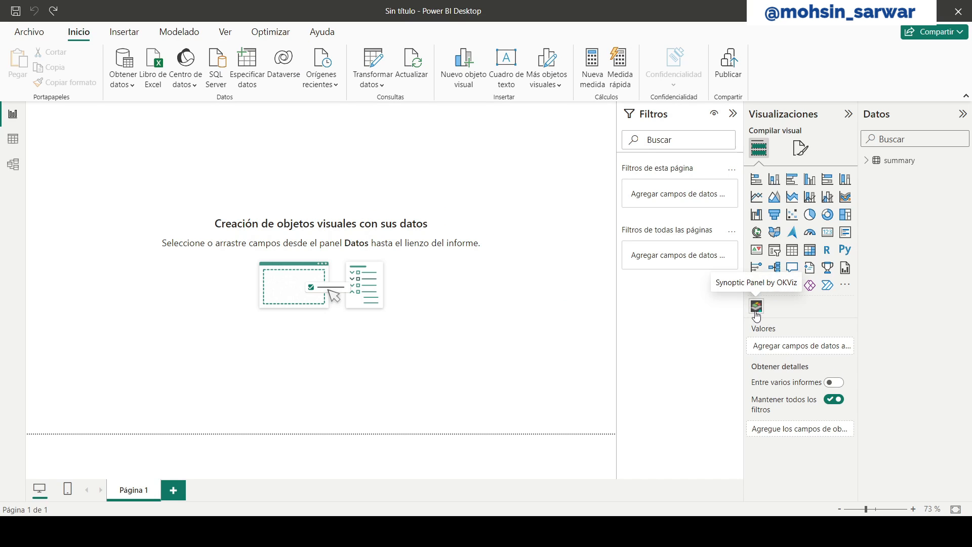
mouse_move(691, 308)
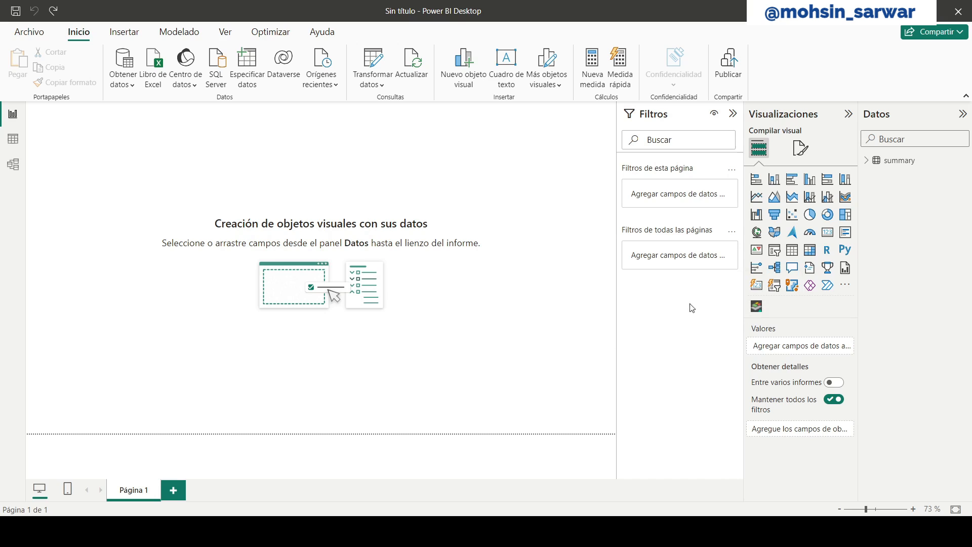
mouse_move(809, 189)
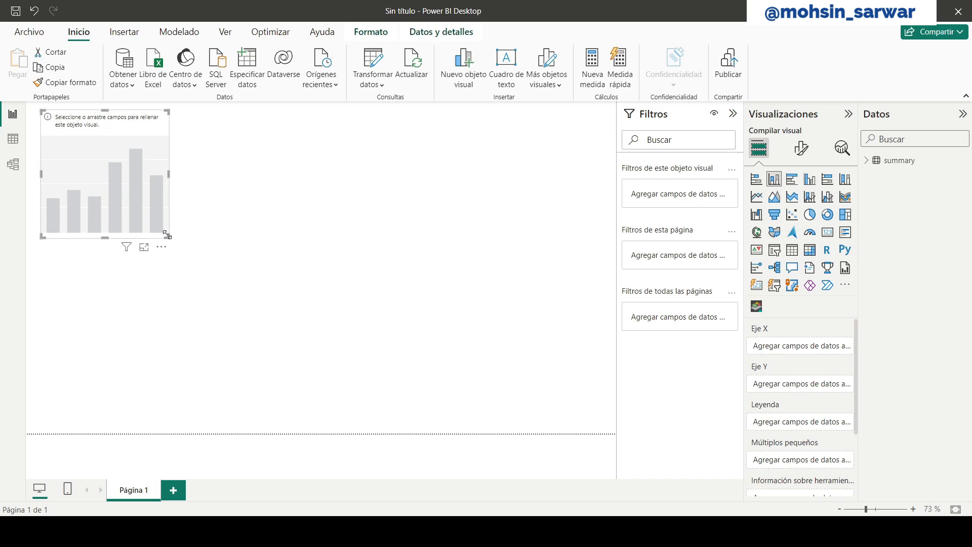
Build a column chart of Sum of Area by room Name
click(875, 160)
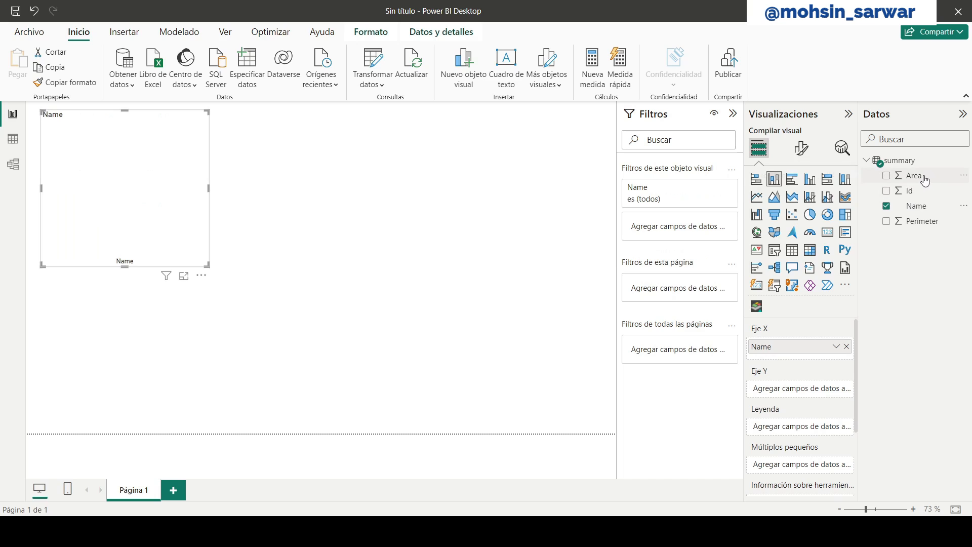
click(886, 175)
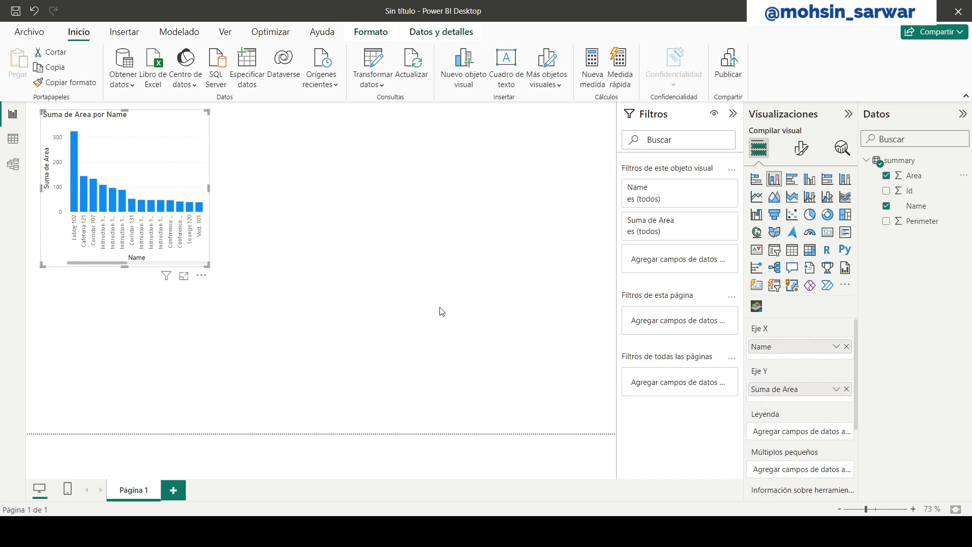
click(809, 215)
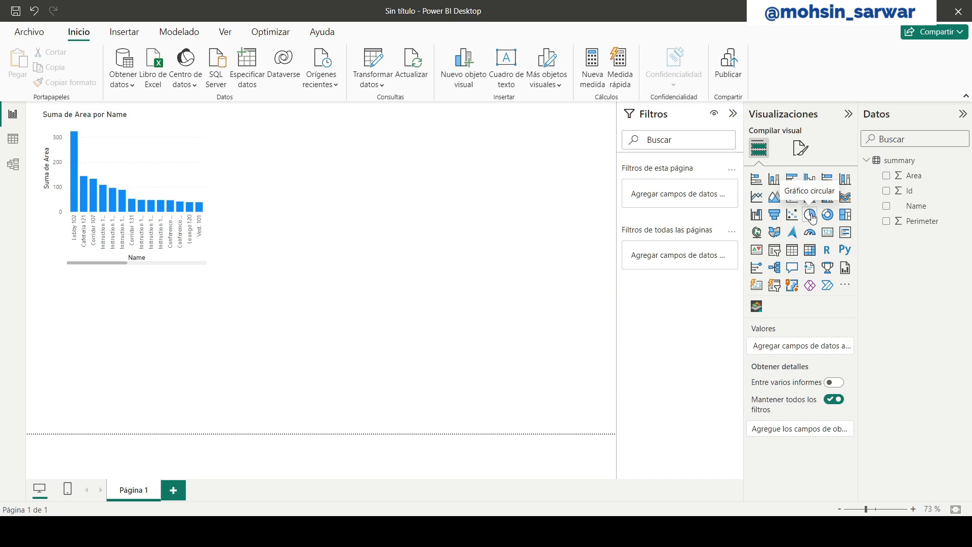
Add a pie chart of Sum of Perimeter by Name and an empty Synoptic Panel visual
click(809, 214)
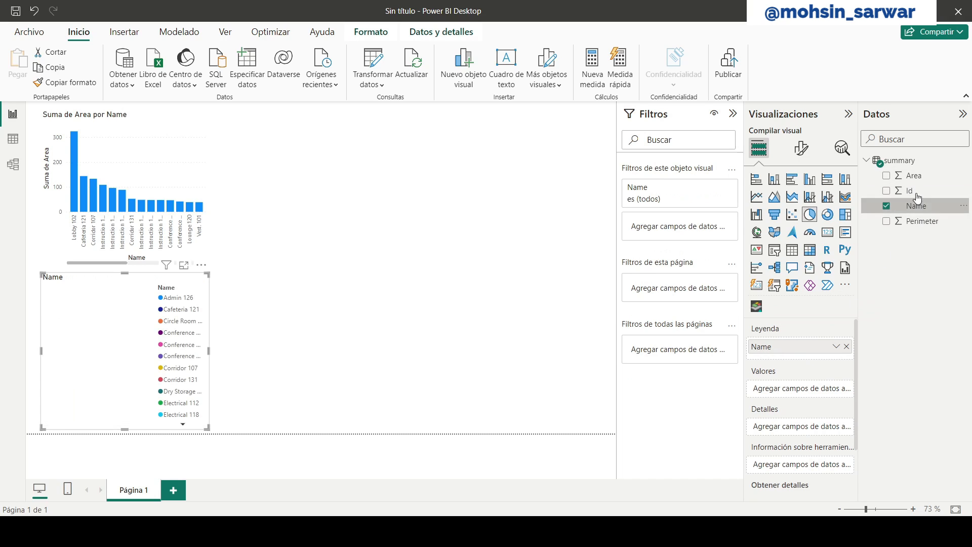
click(886, 221)
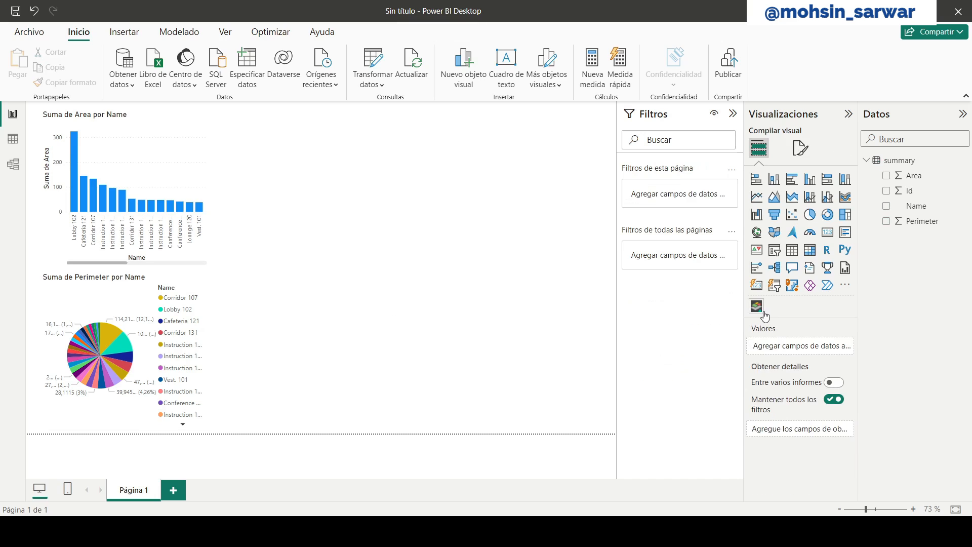
mouse_move(755, 305)
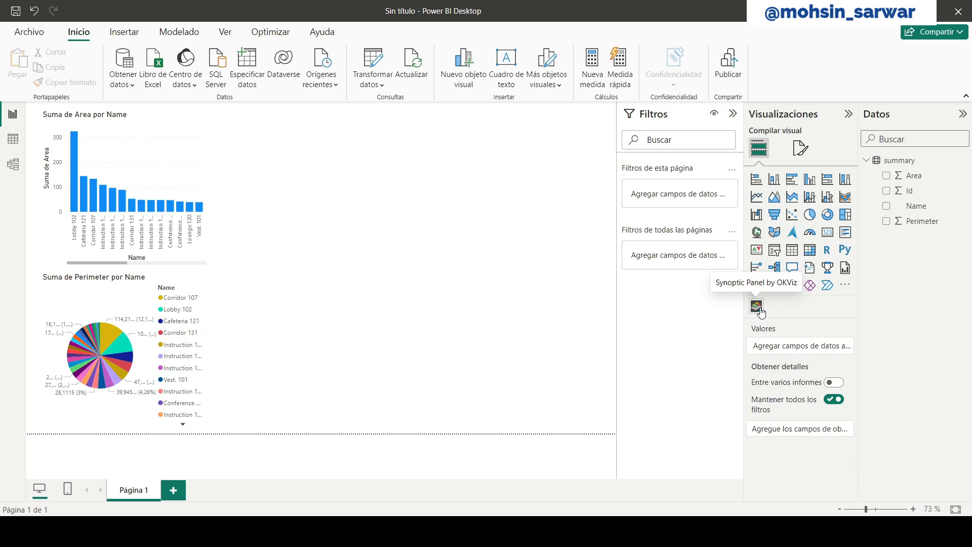
click(756, 305)
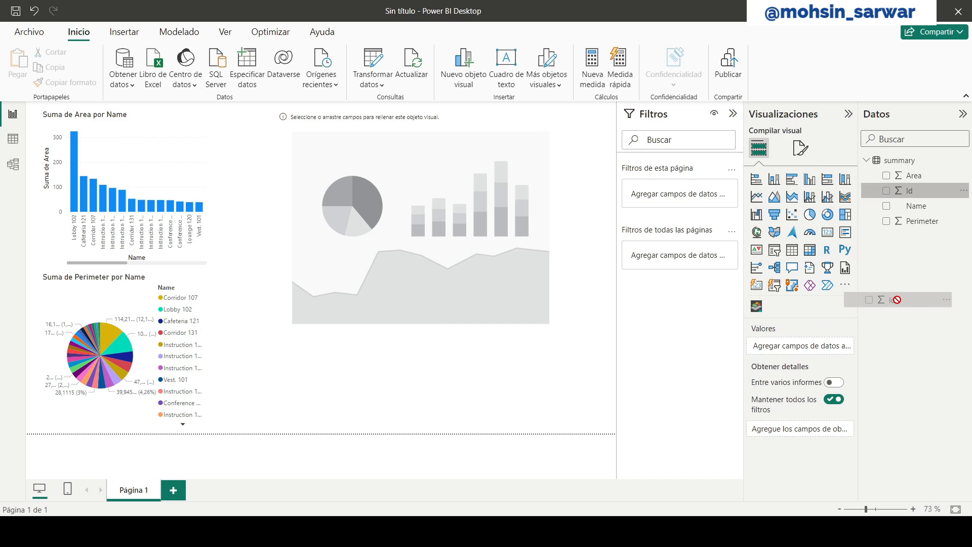
Assign the room Id field as the Synoptic Panel's category, giving Count of Id as measure
click(420, 216)
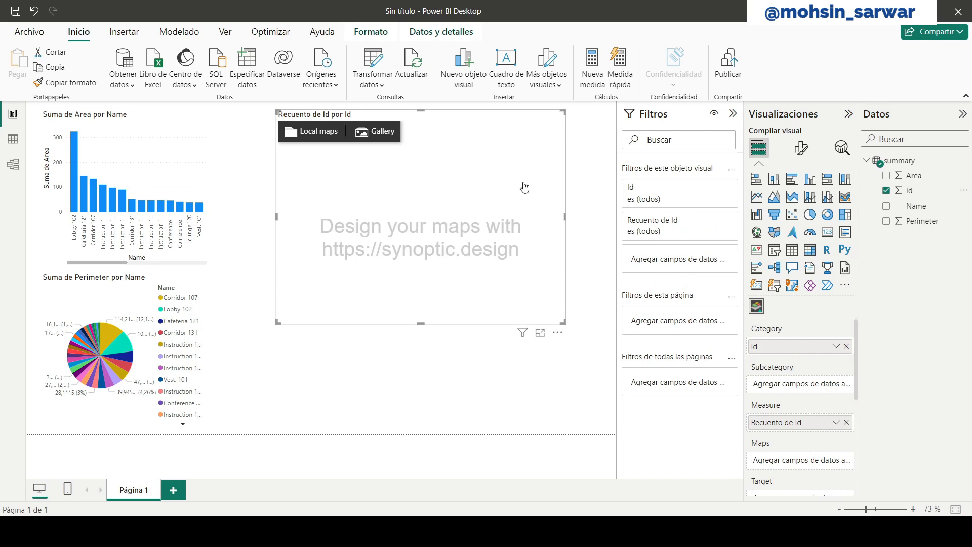
mouse_move(808, 371)
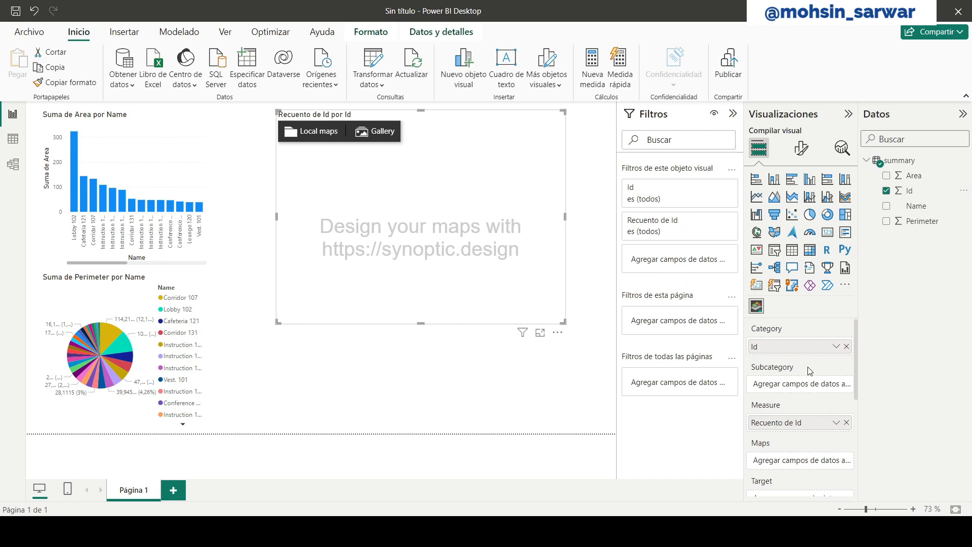
mouse_move(838, 396)
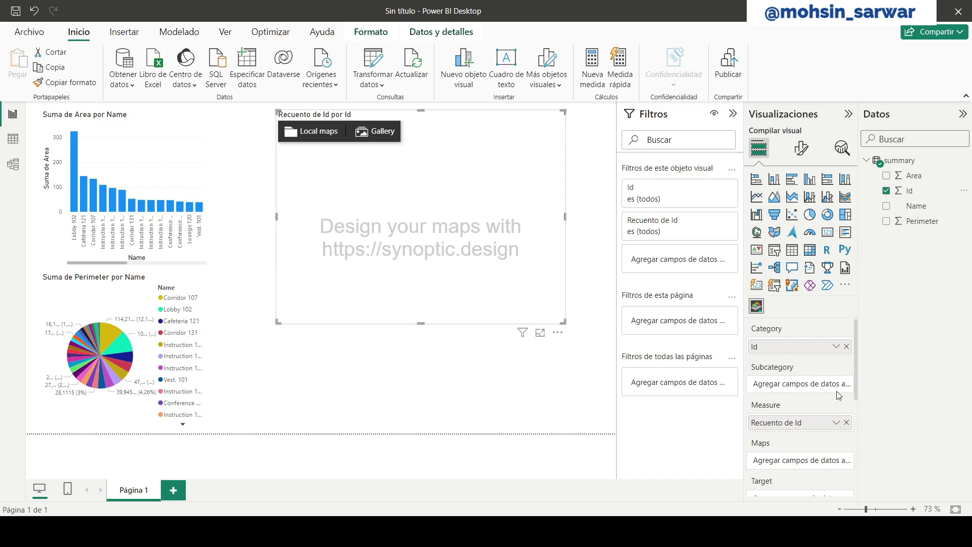
mouse_move(321, 192)
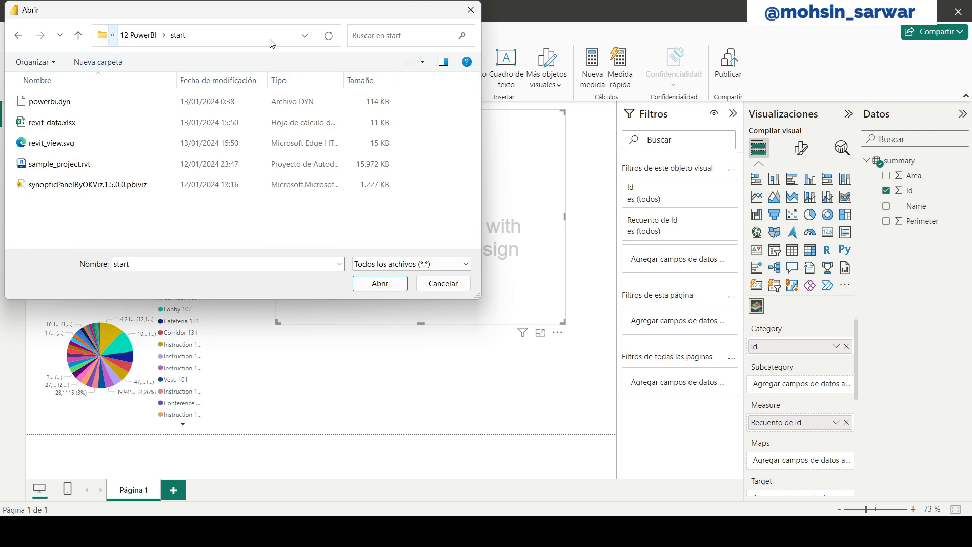
Load revit_view.svg as the Synoptic Panel map, add a Name card, and reset the map zoom
click(56, 143)
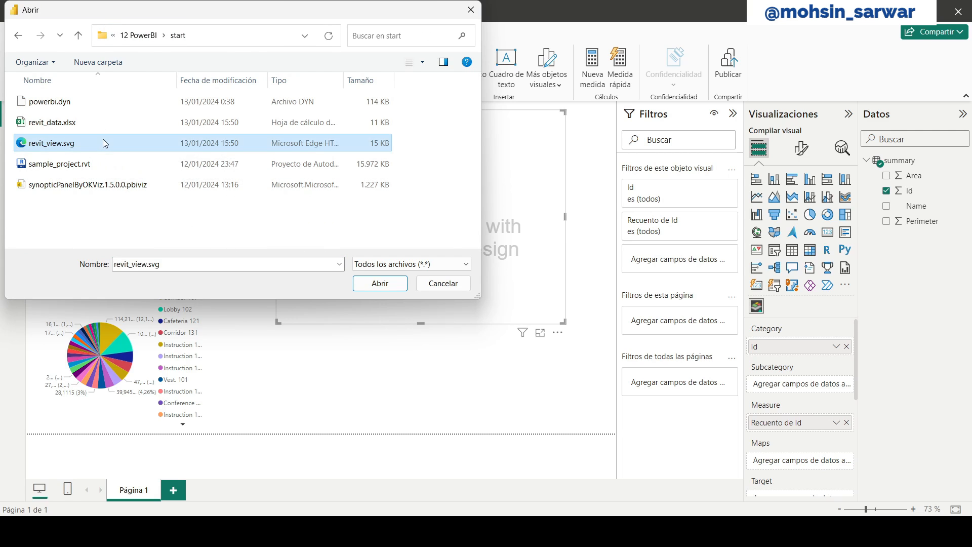
click(378, 282)
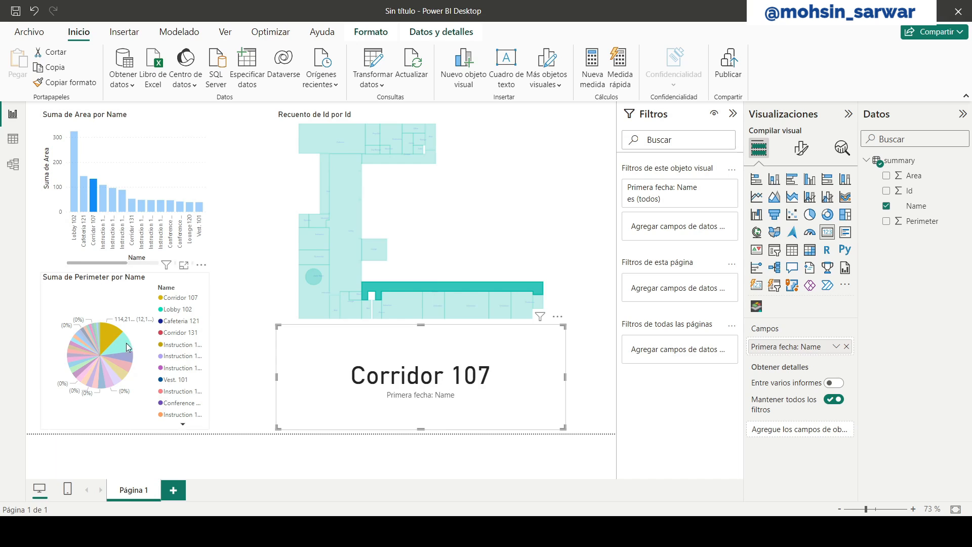
mouse_move(448, 293)
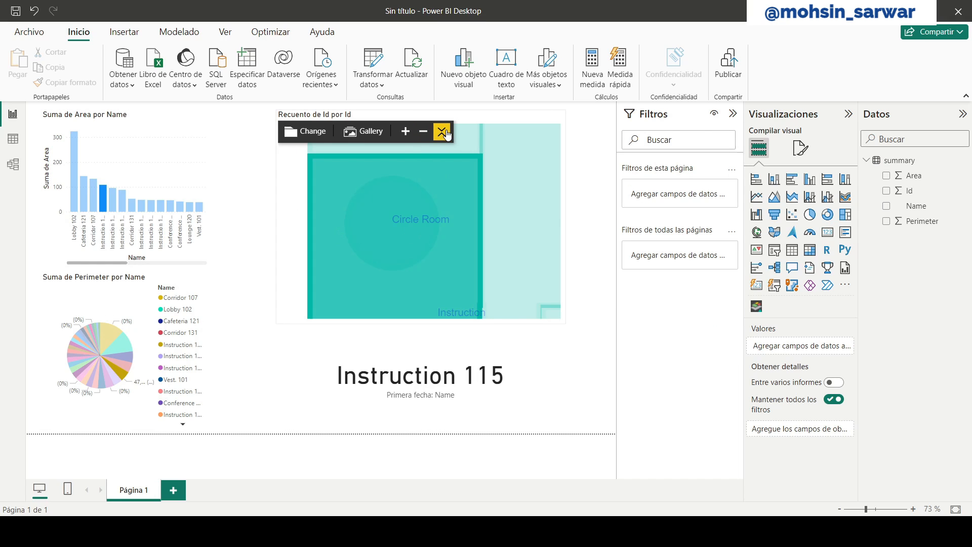
click(442, 131)
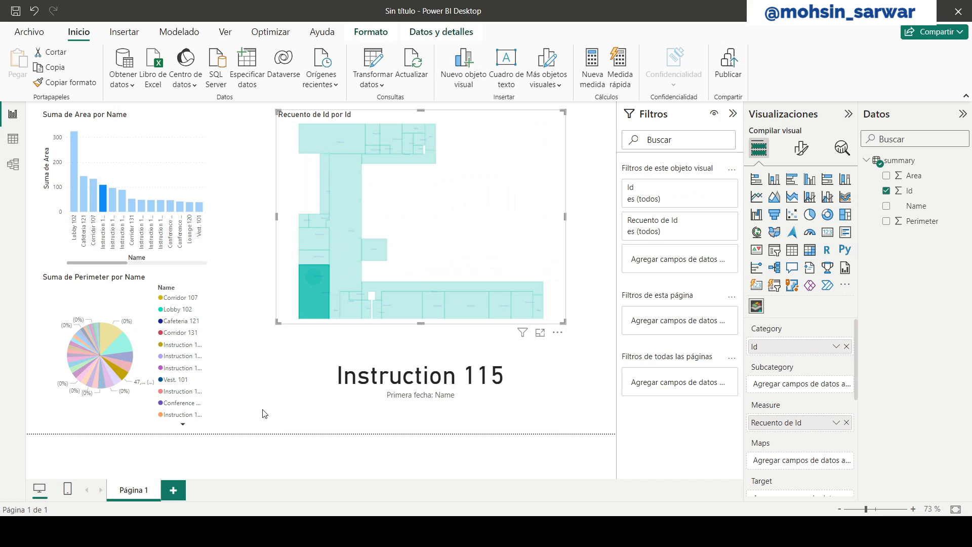